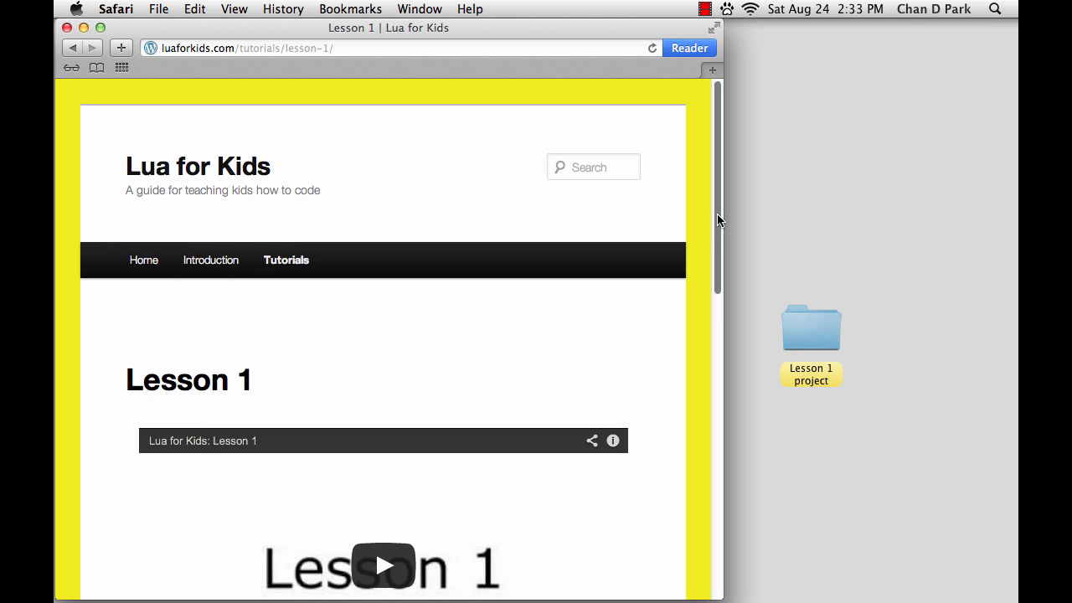
Scroll the Lua for Kids Lesson 1 page down to the moon image and its code.
{"action": "scroll", "scroll_direction": "down", "scroll_amount": 3}
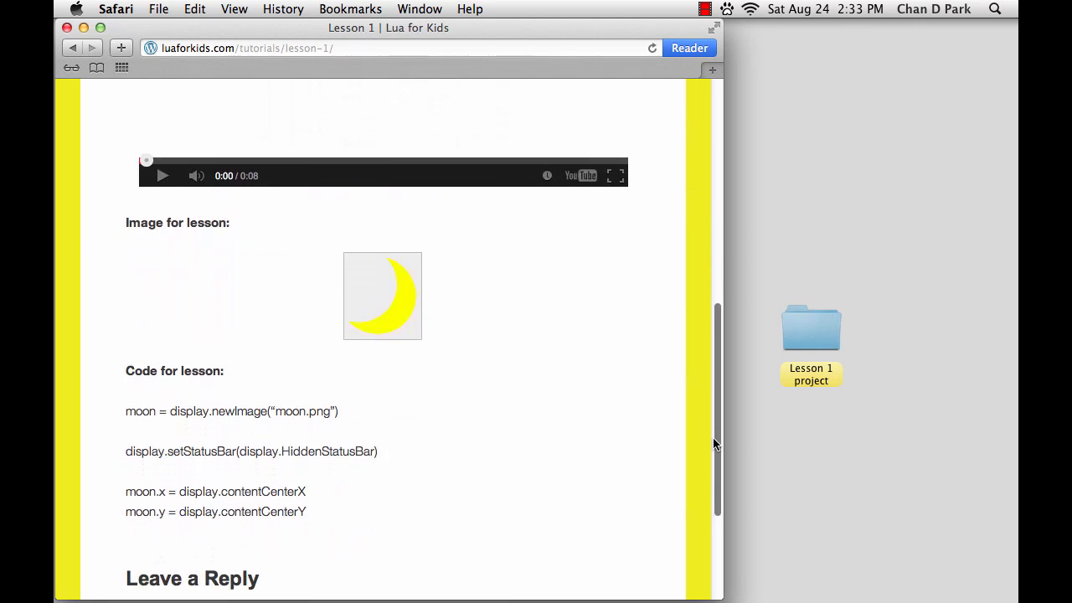
{"action": "scroll", "scroll_direction": "down", "scroll_amount": 3}
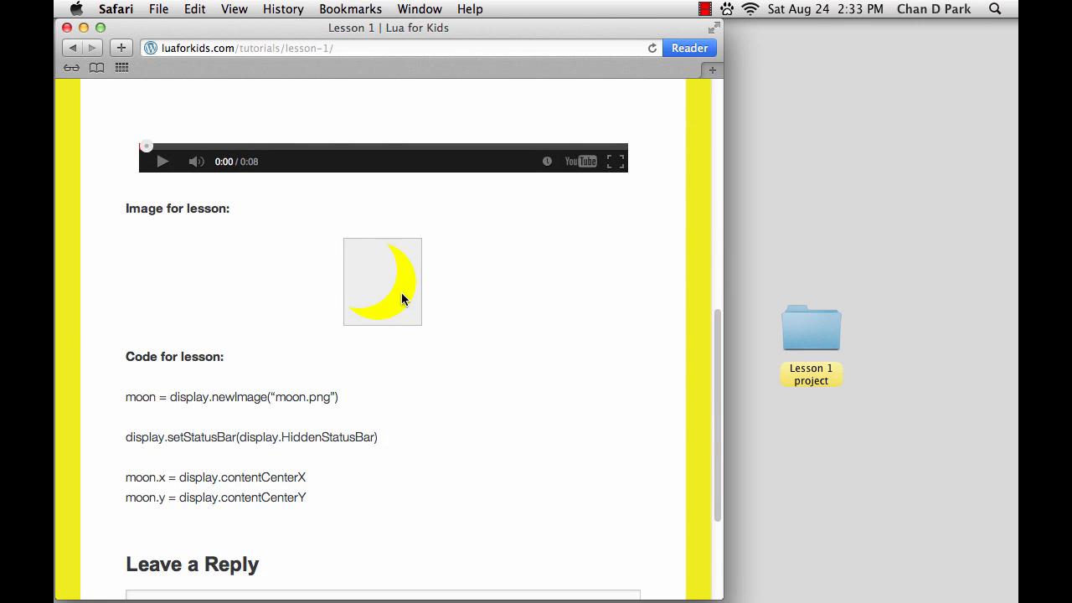
{"action": "mouse_move", "coordinate": [811, 342]}
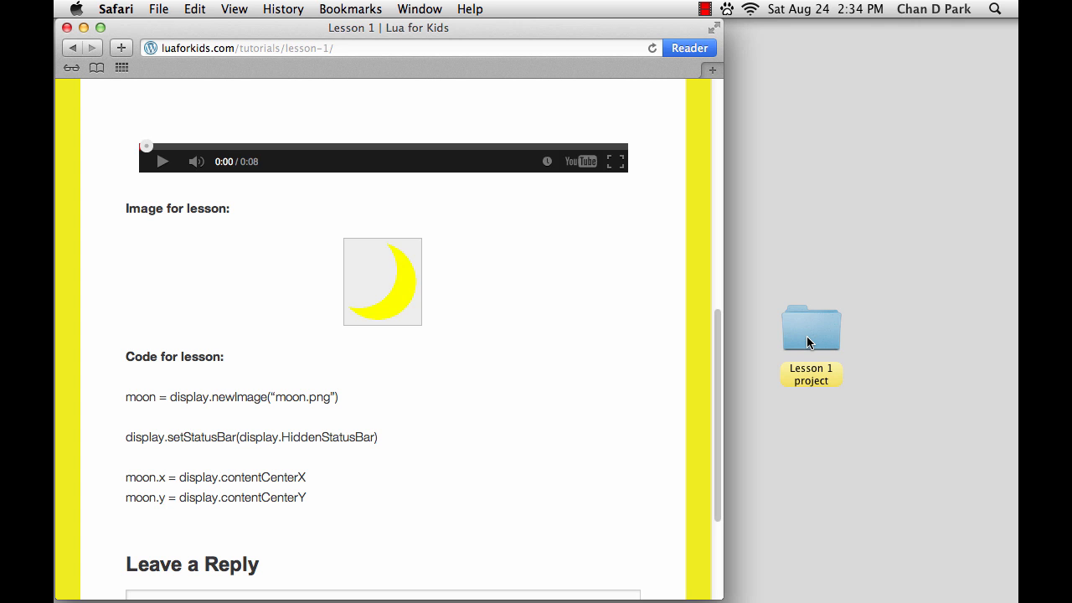
{"action": "mouse_move", "coordinate": [750, 358]}
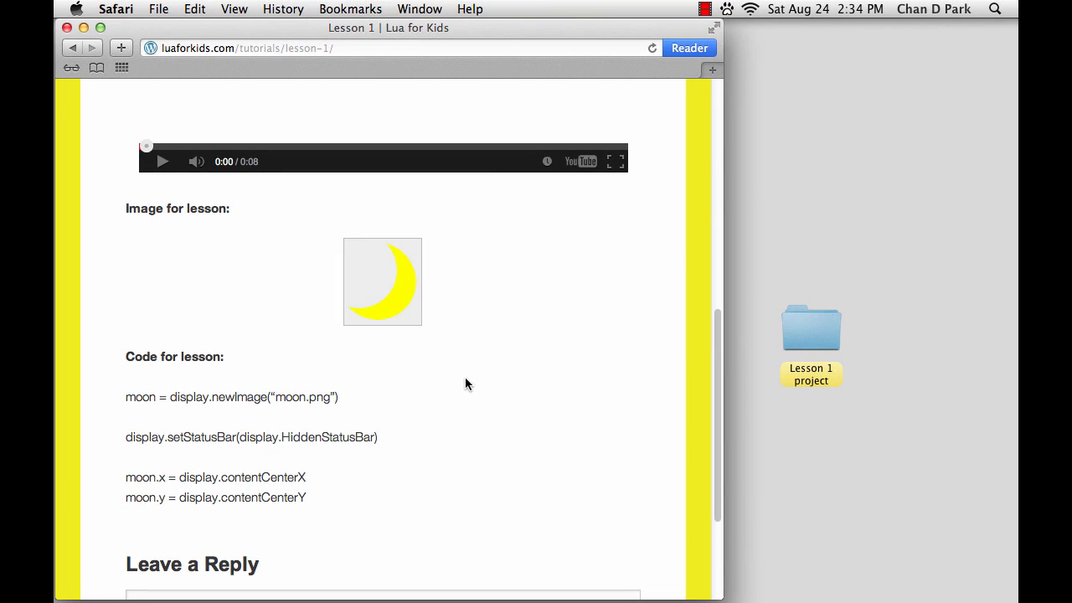
{"action": "mouse_move", "coordinate": [418, 595]}
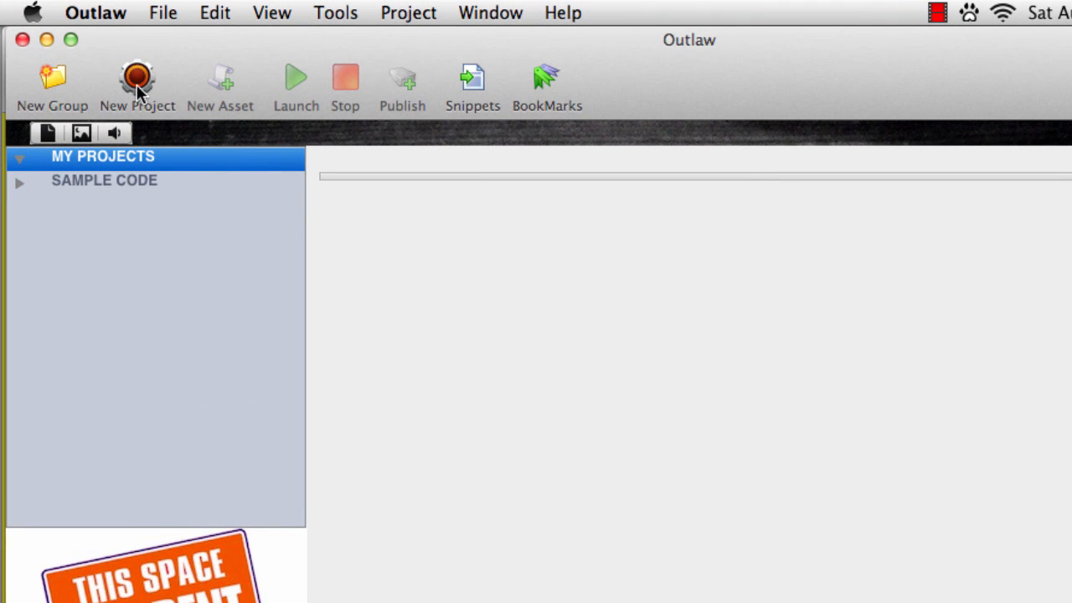
Start a new Outlaw project named 'Lesson 1 project'.
{"action": "left_click", "coordinate": [137, 84]}
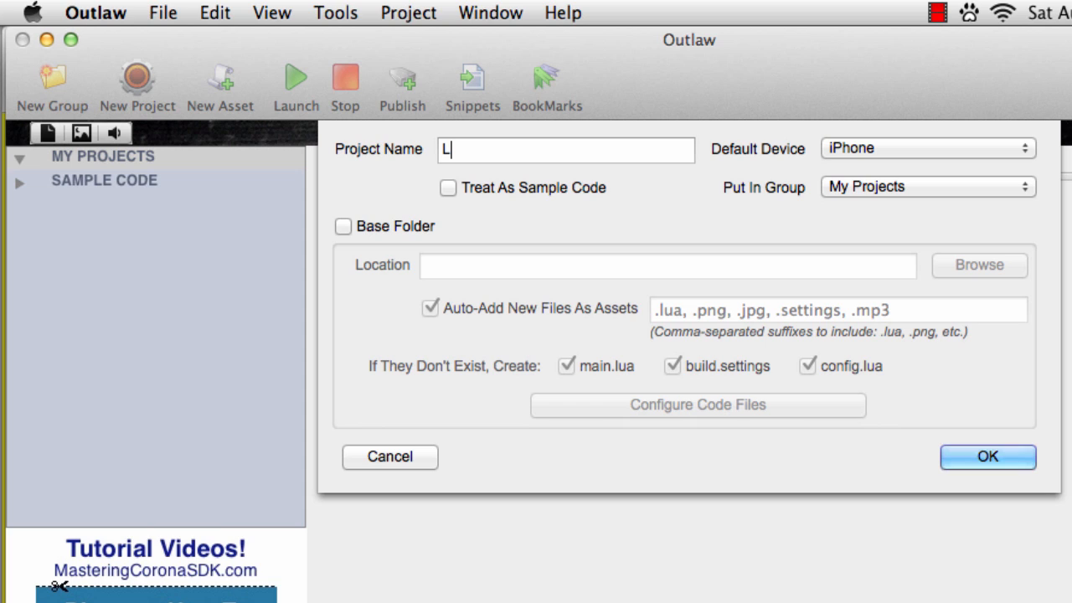
{"action": "type", "text": "esson 1 pr"}
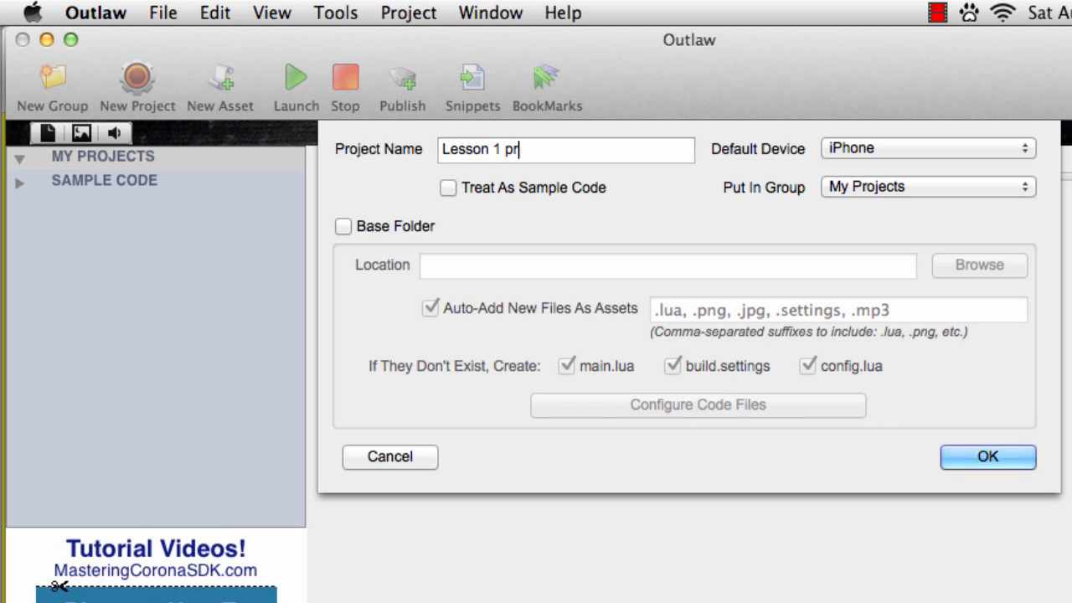
{"action": "type", "text": "oject"}
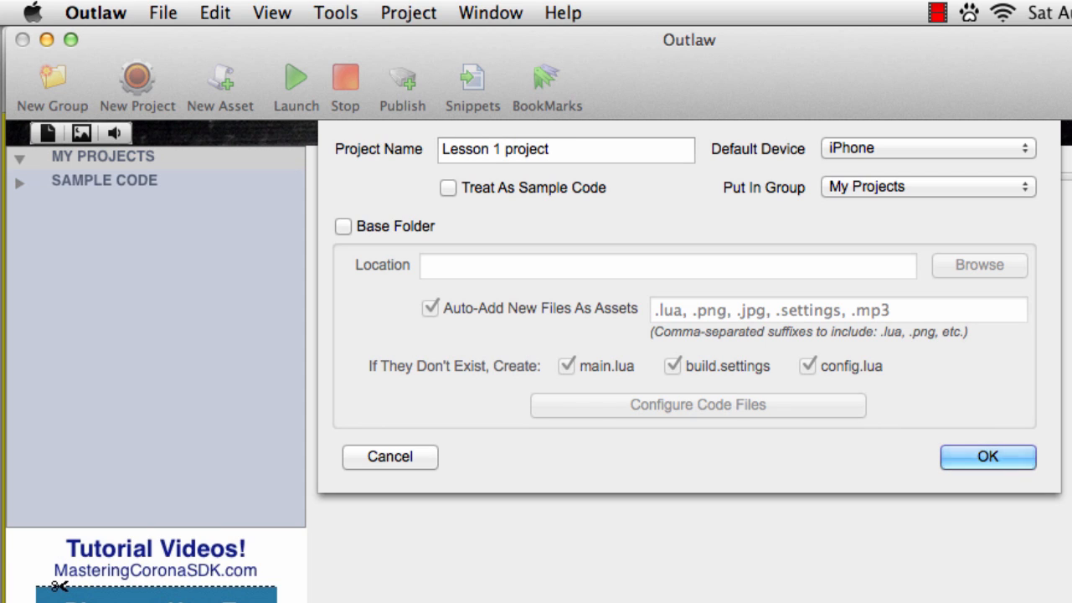
{"action": "left_click", "coordinate": [566, 150]}
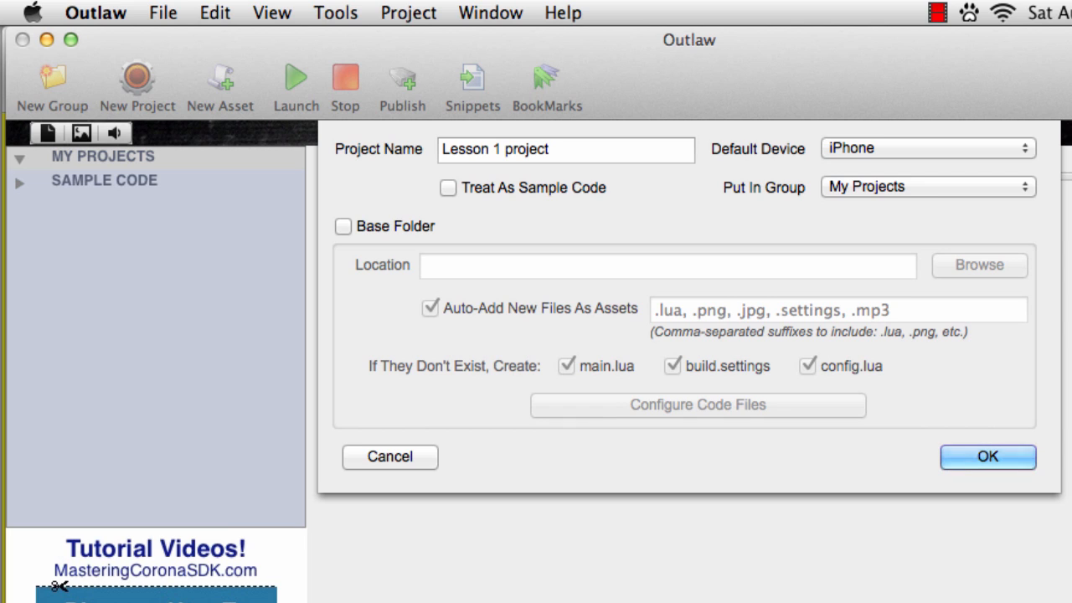
{"action": "mouse_move", "coordinate": [137, 87]}
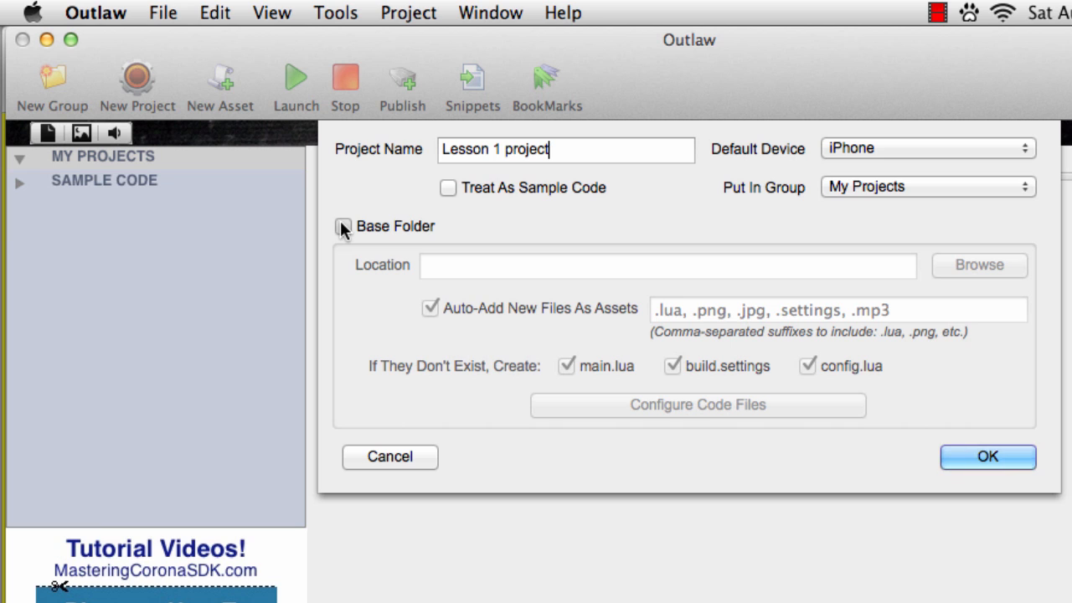
Base the project in the Desktop's Lesson 1 project folder and create it.
{"action": "left_click", "coordinate": [343, 226]}
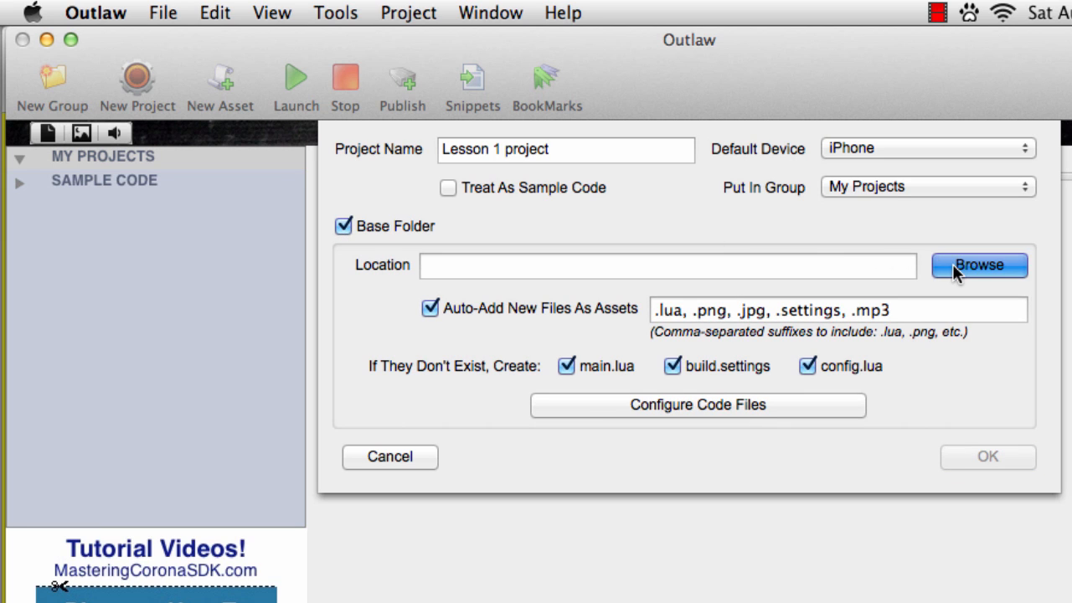
{"action": "left_click", "coordinate": [978, 265]}
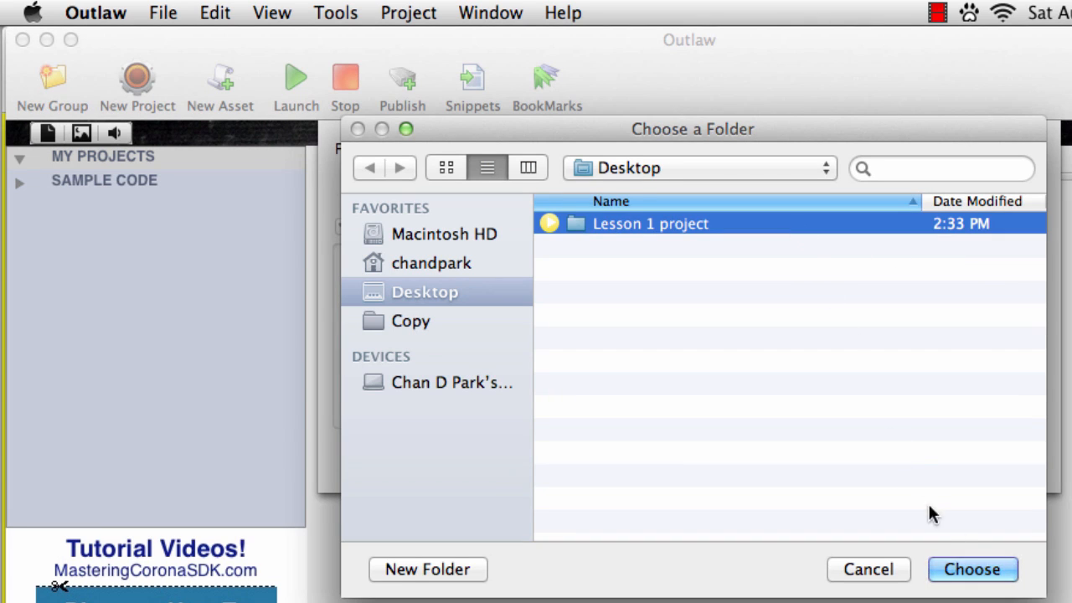
{"action": "left_click", "coordinate": [972, 570]}
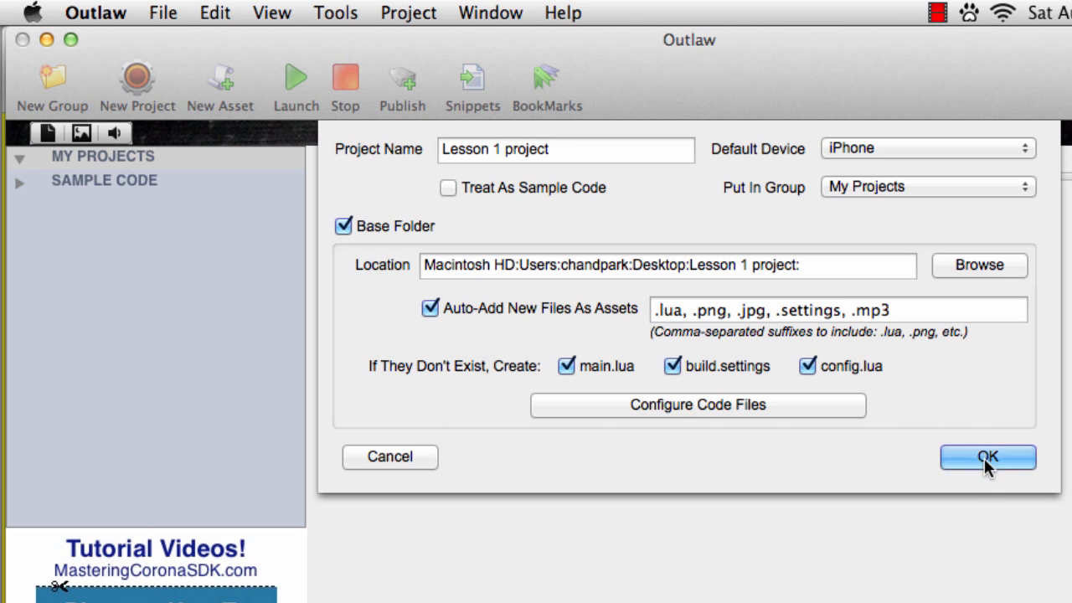
{"action": "left_click", "coordinate": [988, 457]}
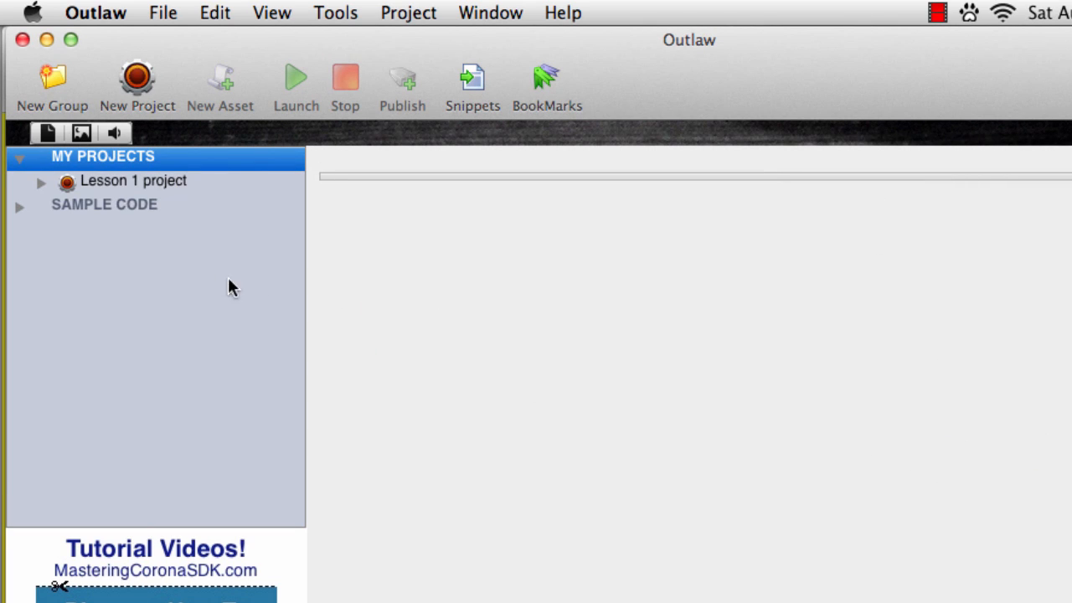
Expand Lesson 1 project to reveal build.settings, config.lua, main.lua and moon.png.
{"action": "left_click", "coordinate": [40, 183]}
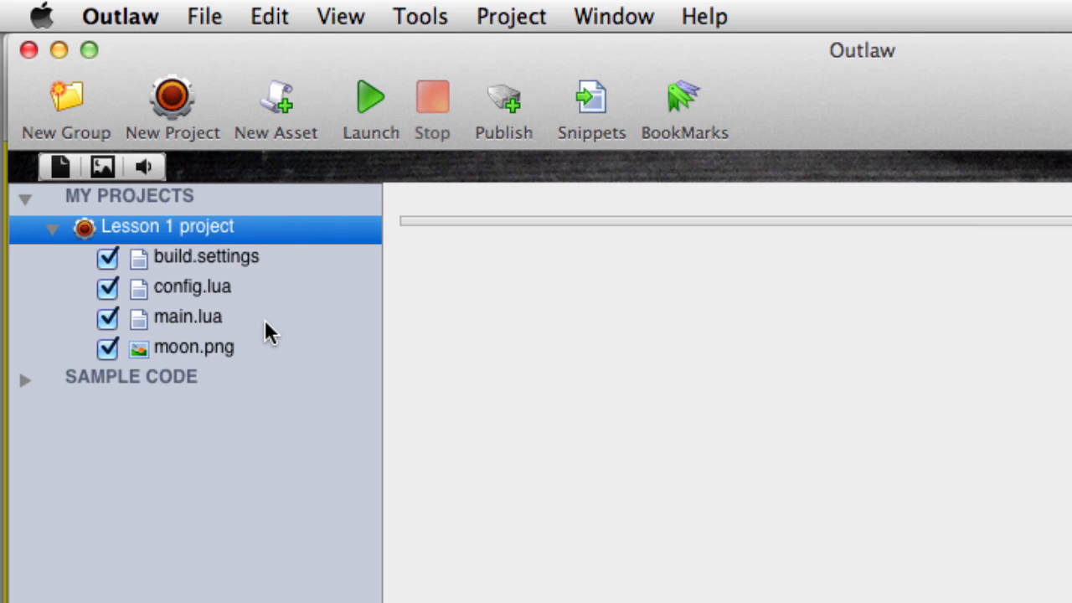
{"action": "mouse_move", "coordinate": [148, 326]}
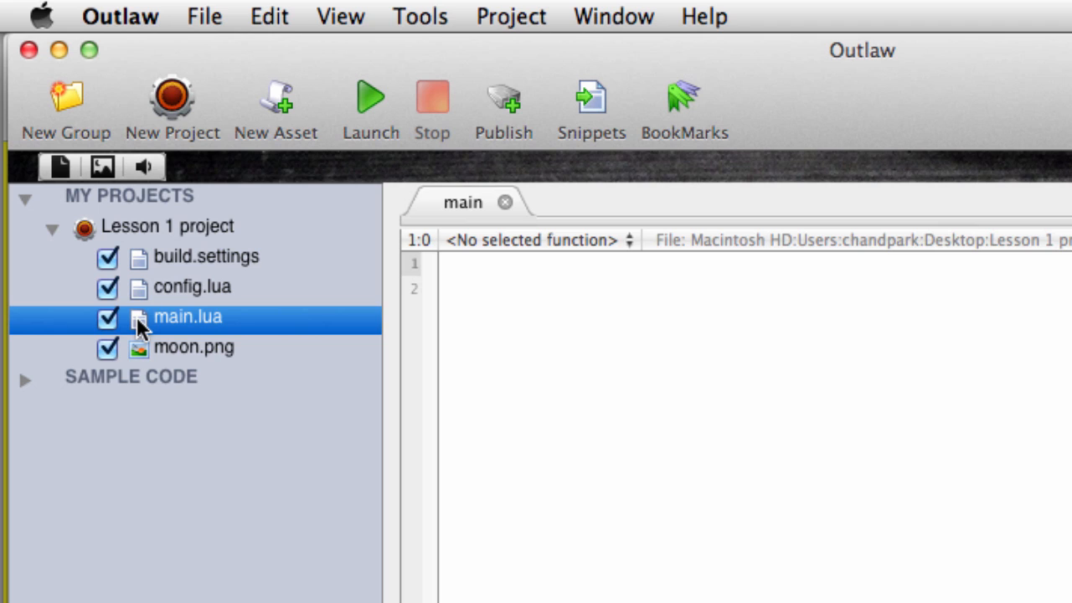
Write display.newImage("moon.png") on line 2 of the empty main.lua.
{"action": "left_click", "coordinate": [527, 288]}
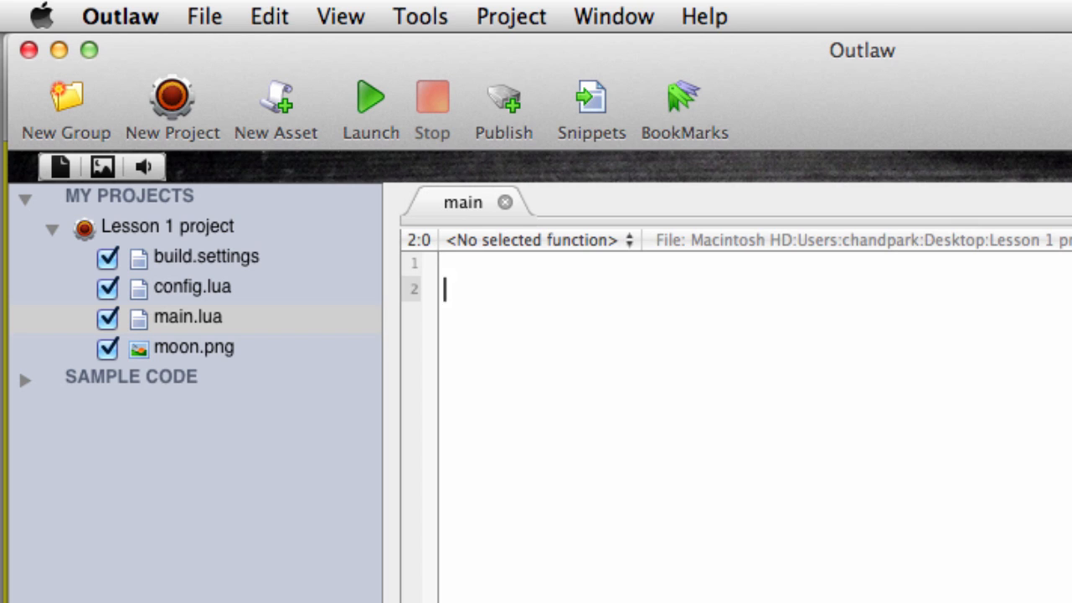
{"action": "type", "text": "display.ne"}
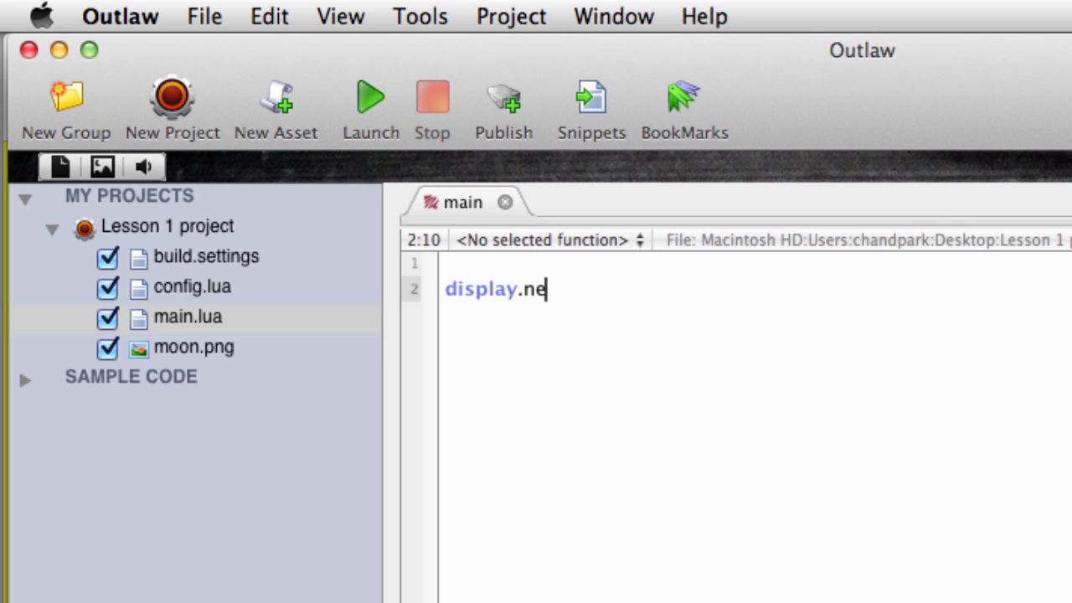
{"action": "type", "text": "wImage"}
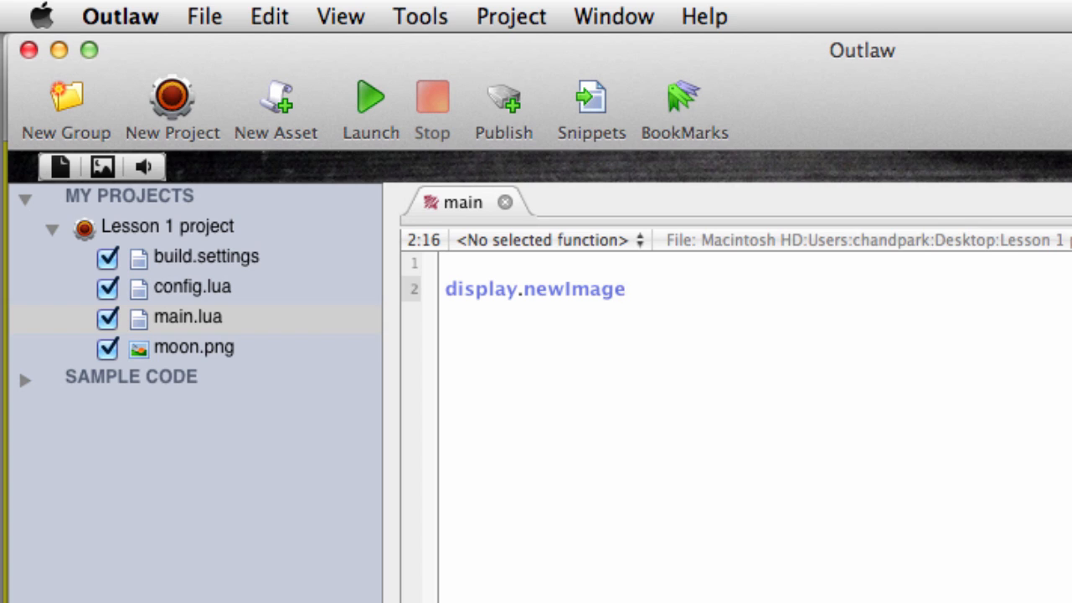
{"action": "type", "text": "()"}
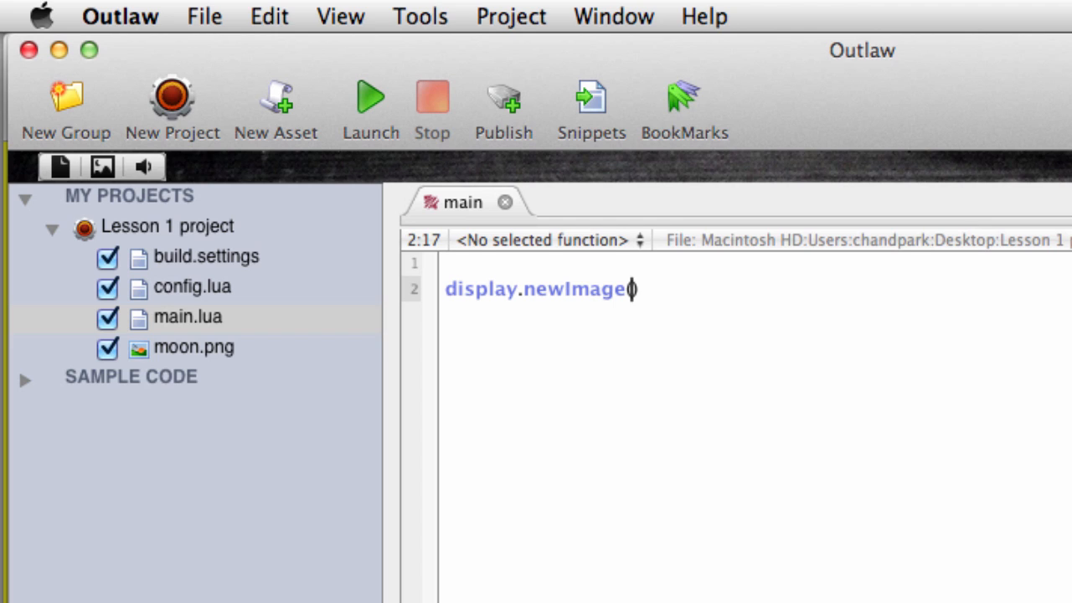
{"action": "type", "text": "()"}
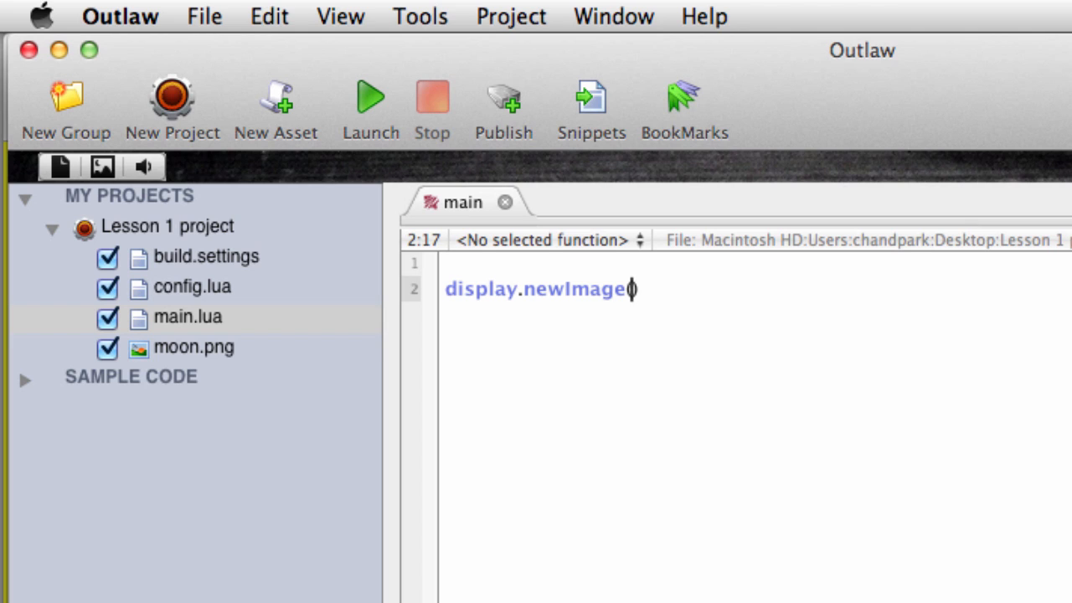
{"action": "type", "text": "(\"moon."}
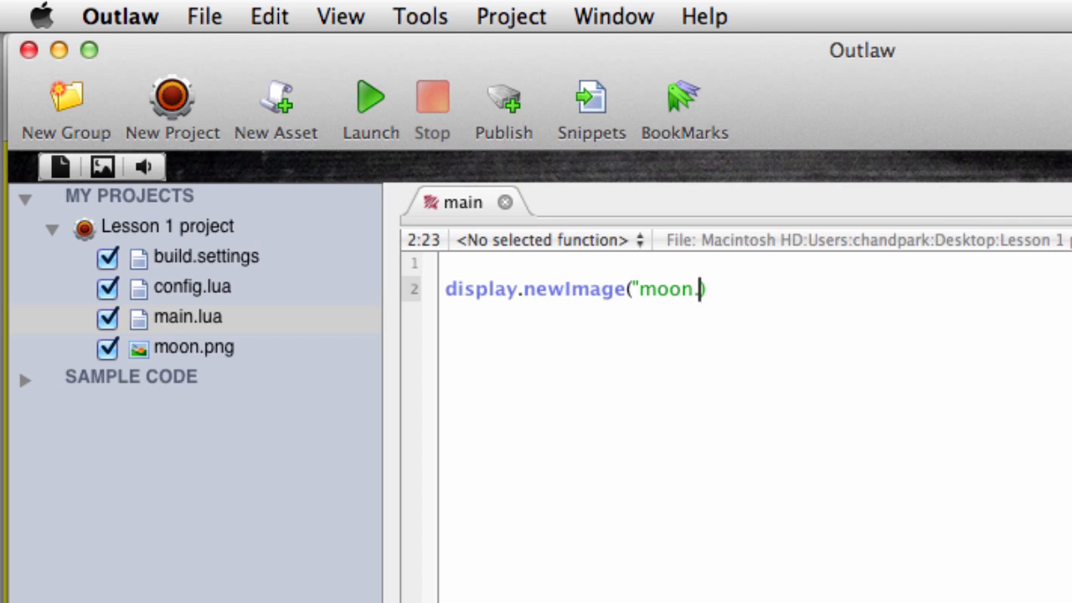
{"action": "type", "text": "png\")"}
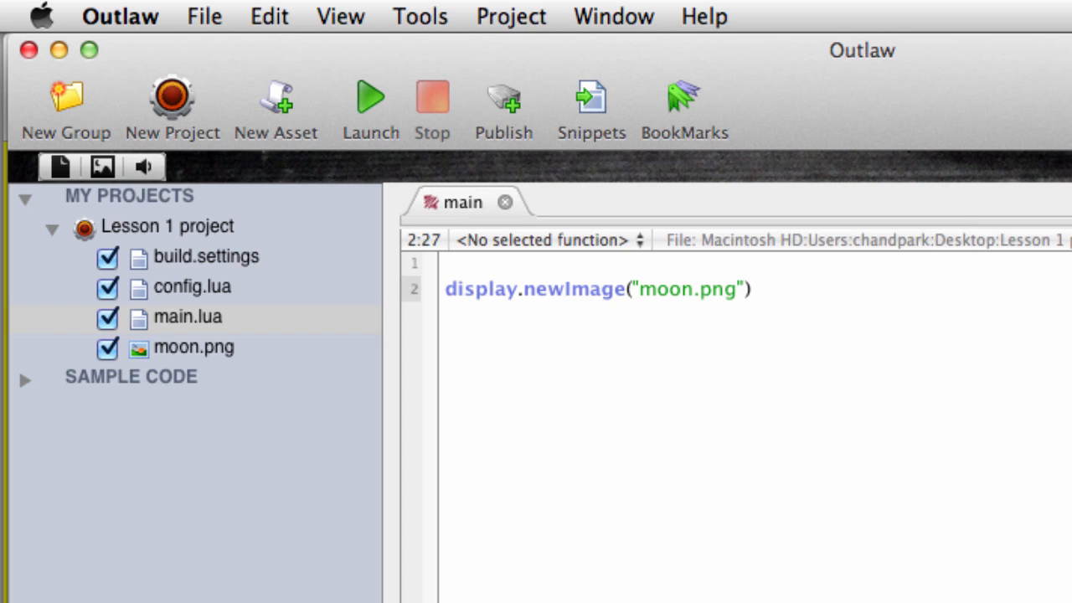
{"action": "mouse_move", "coordinate": [205, 15]}
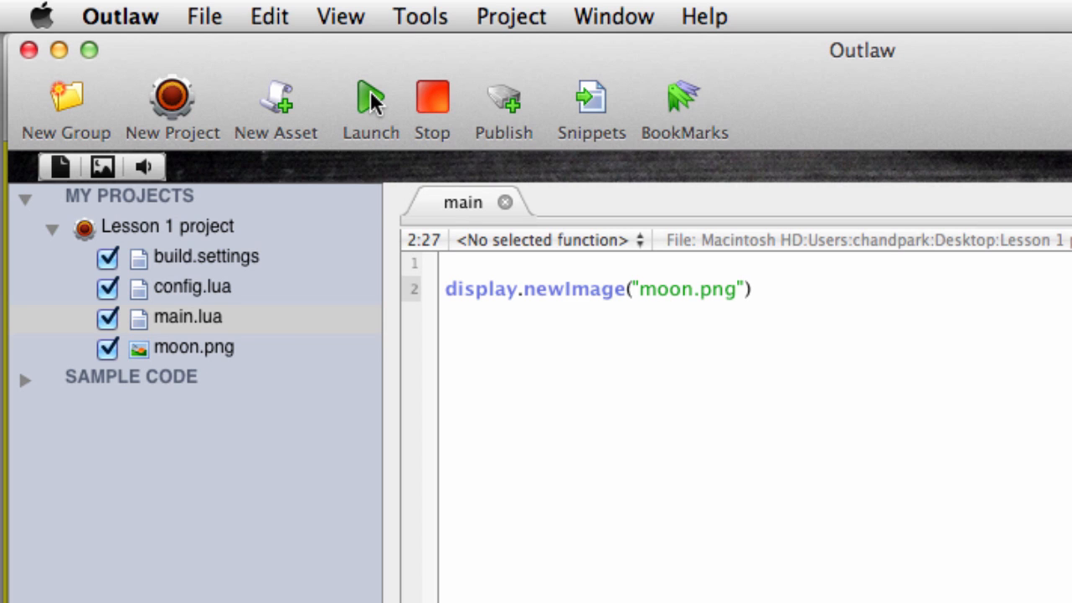
Launch the project so the moon appears top-left in the Corona Simulator.
{"action": "left_click", "coordinate": [370, 101]}
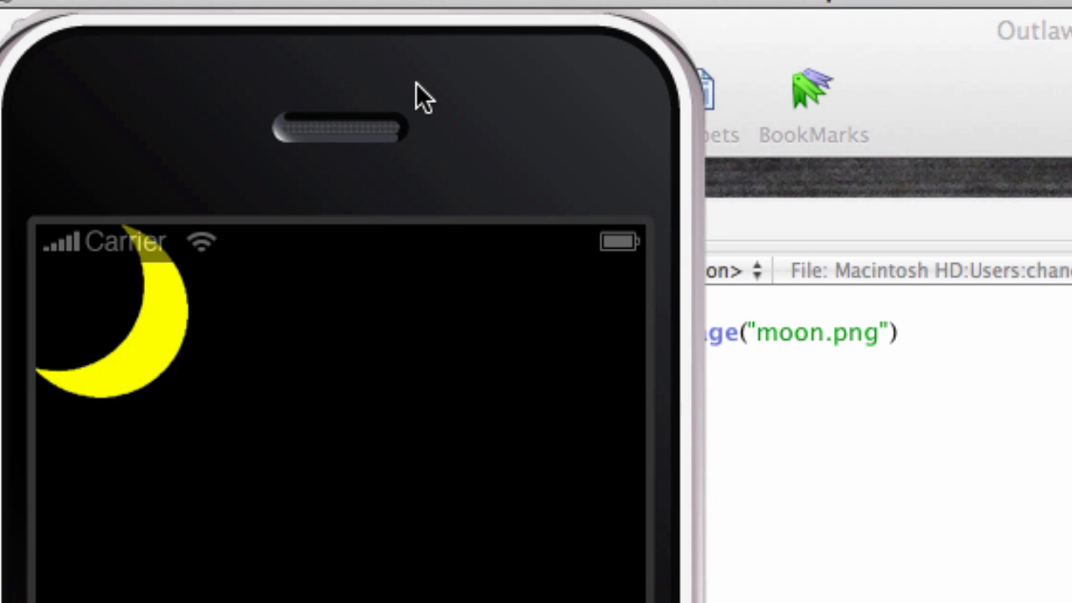
{"action": "mouse_move", "coordinate": [693, 375]}
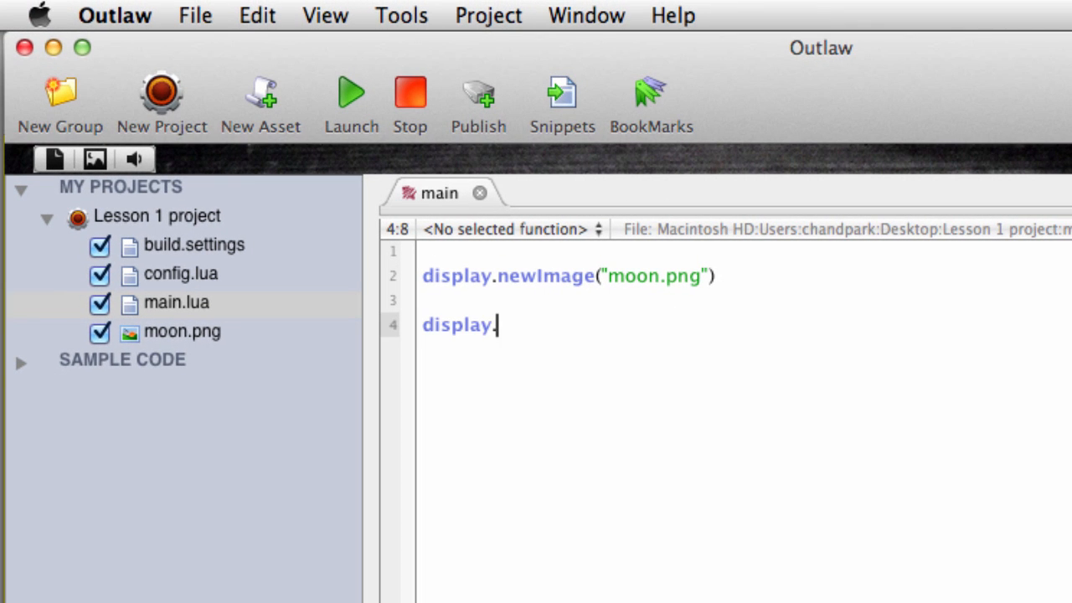
Write display.setStatusBar(display.HiddenStatusBar) on line 4 of main.lua.
{"action": "type", "text": "setSta"}
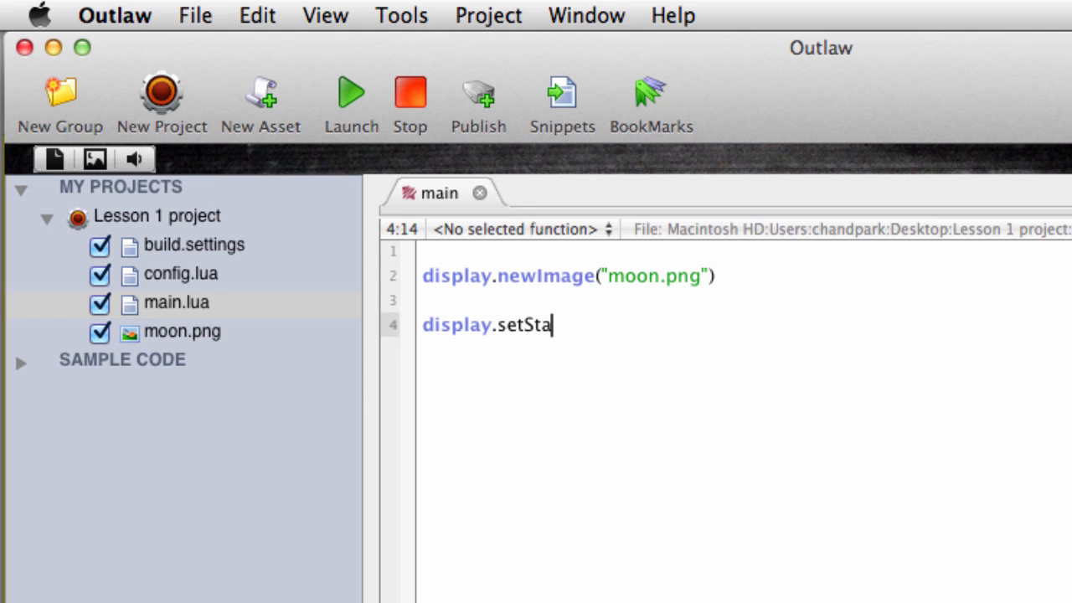
{"action": "type", "text": "tusBar()"}
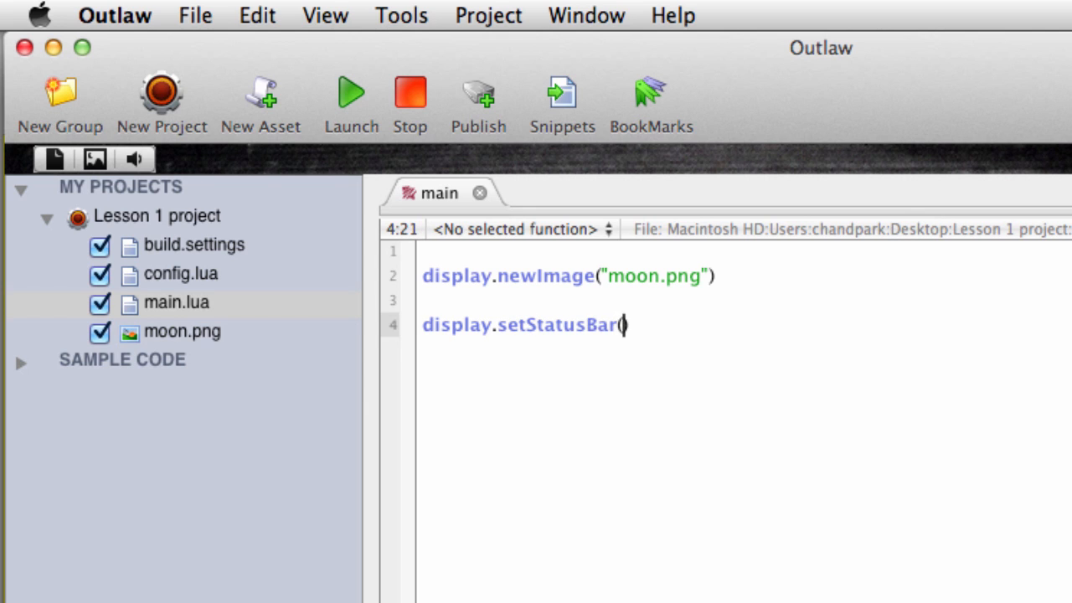
{"action": "type", "text": "display"}
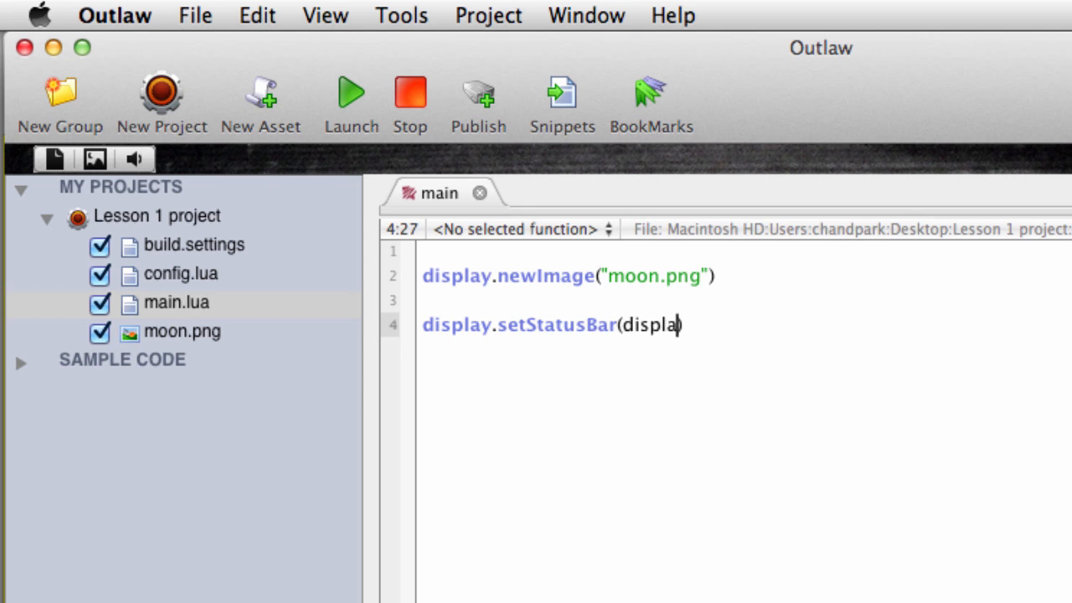
{"action": "type", "text": "y.H"}
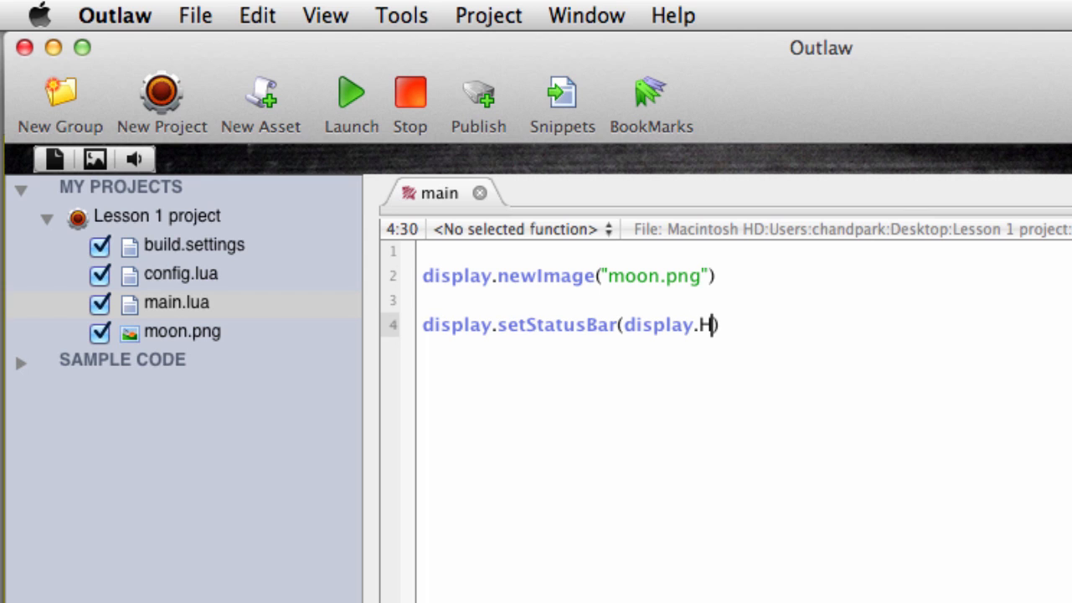
{"action": "type", "text": "iddenStatus"}
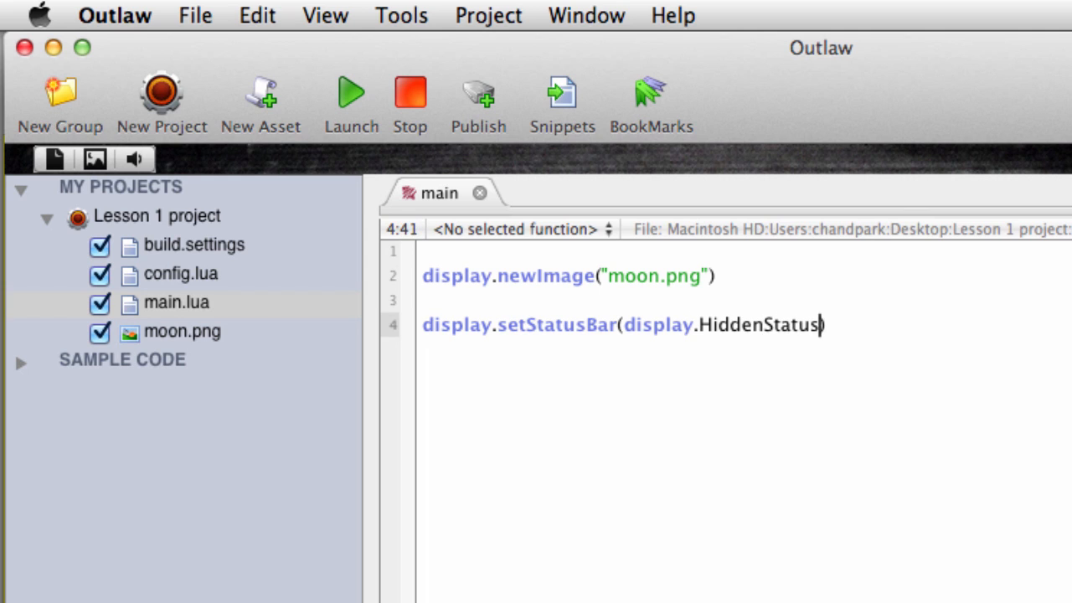
{"action": "type", "text": "Bar"}
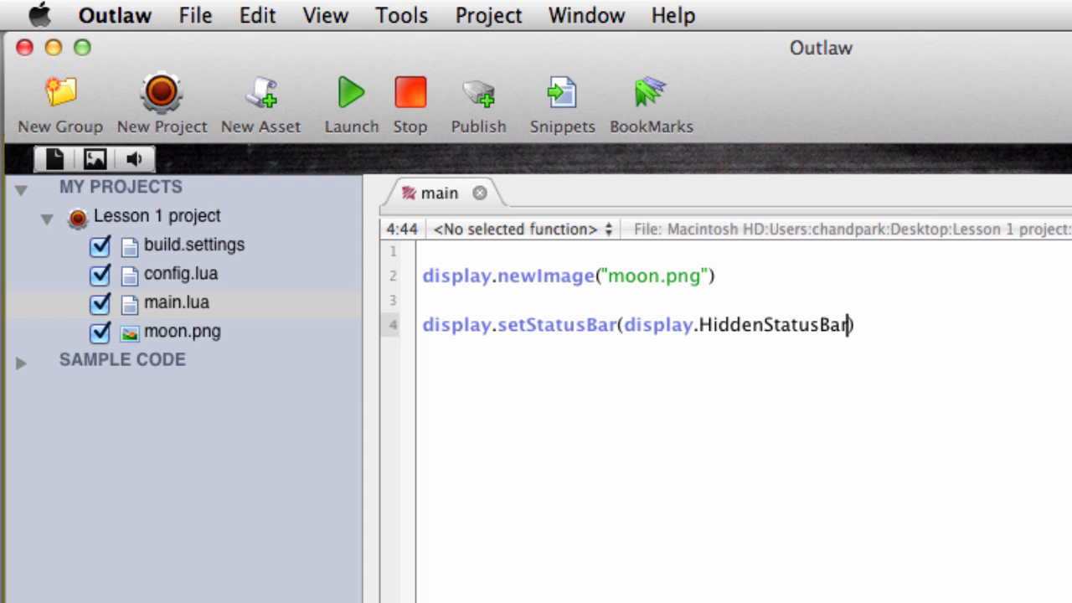
{"action": "mouse_move", "coordinate": [238, 14]}
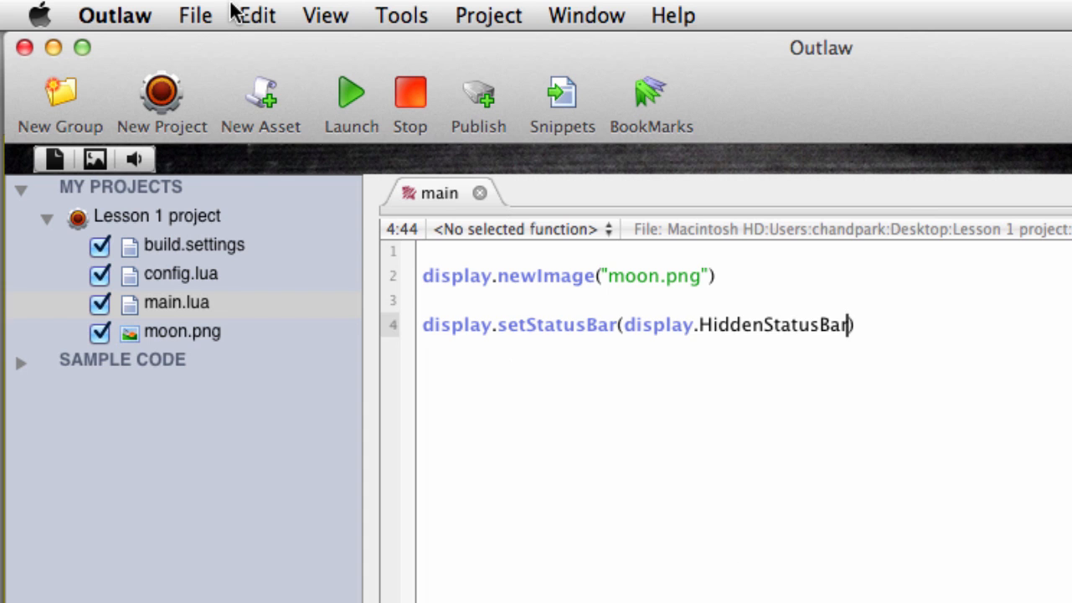
{"action": "mouse_move", "coordinate": [331, 117]}
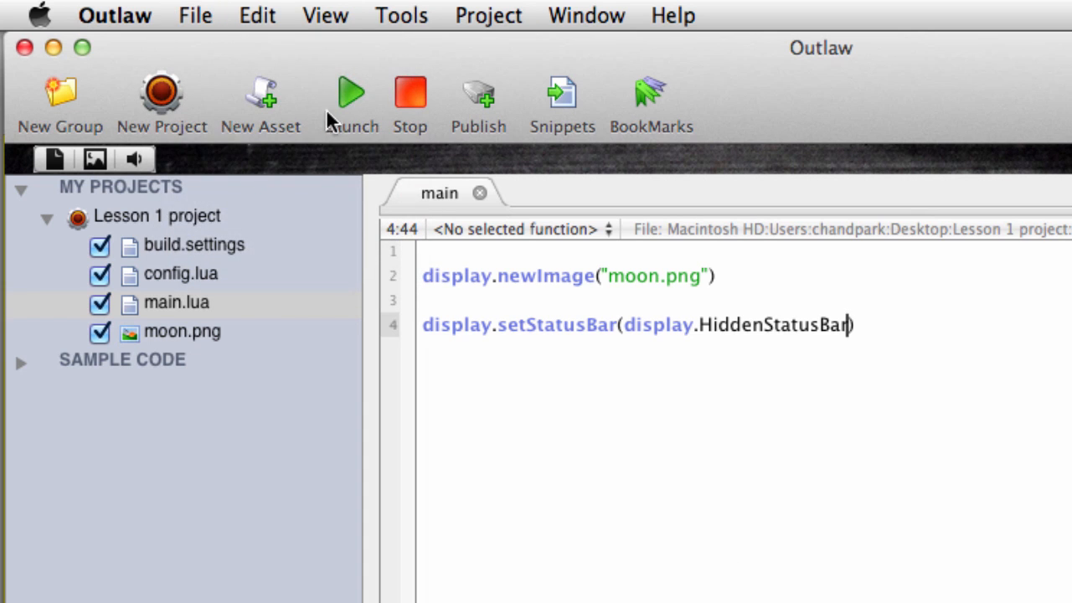
{"action": "left_click", "coordinate": [350, 92]}
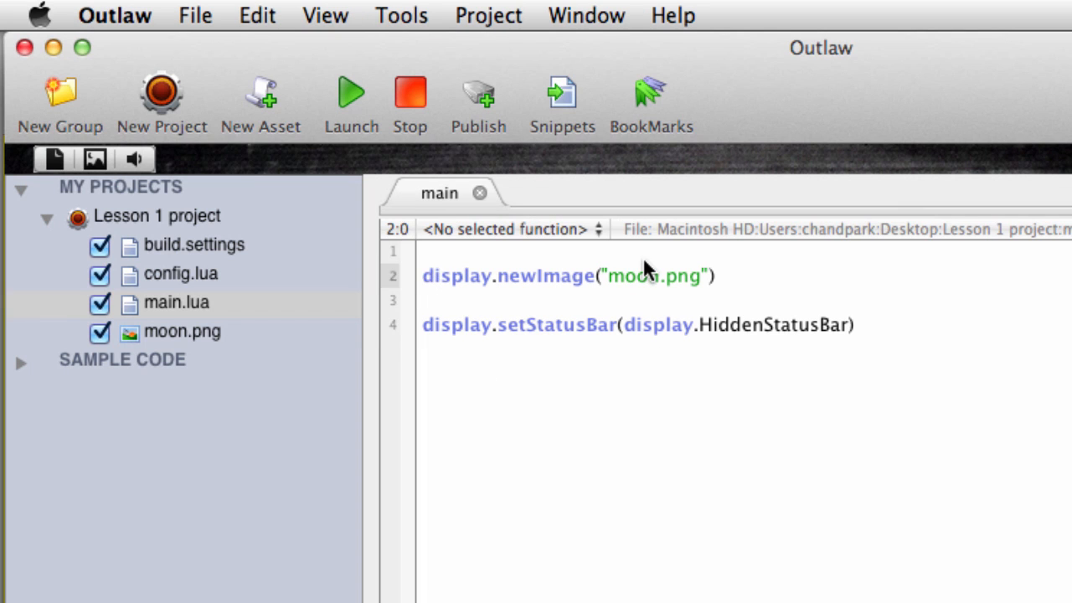
Change line 2 to moon = display.newImage("moon.png").
{"action": "type", "text": "moon ="}
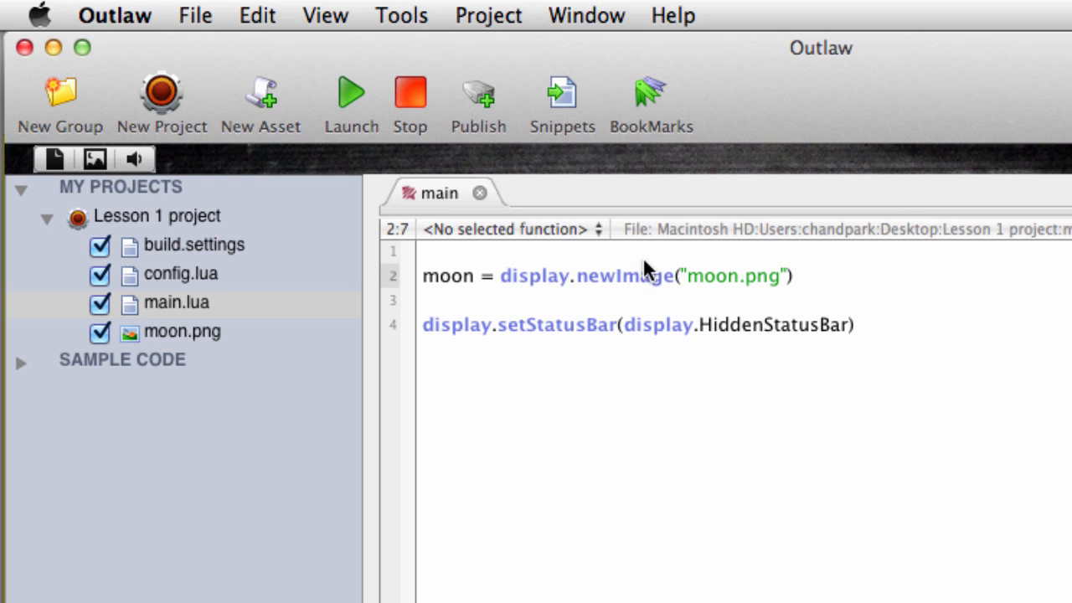
{"action": "mouse_move", "coordinate": [894, 339]}
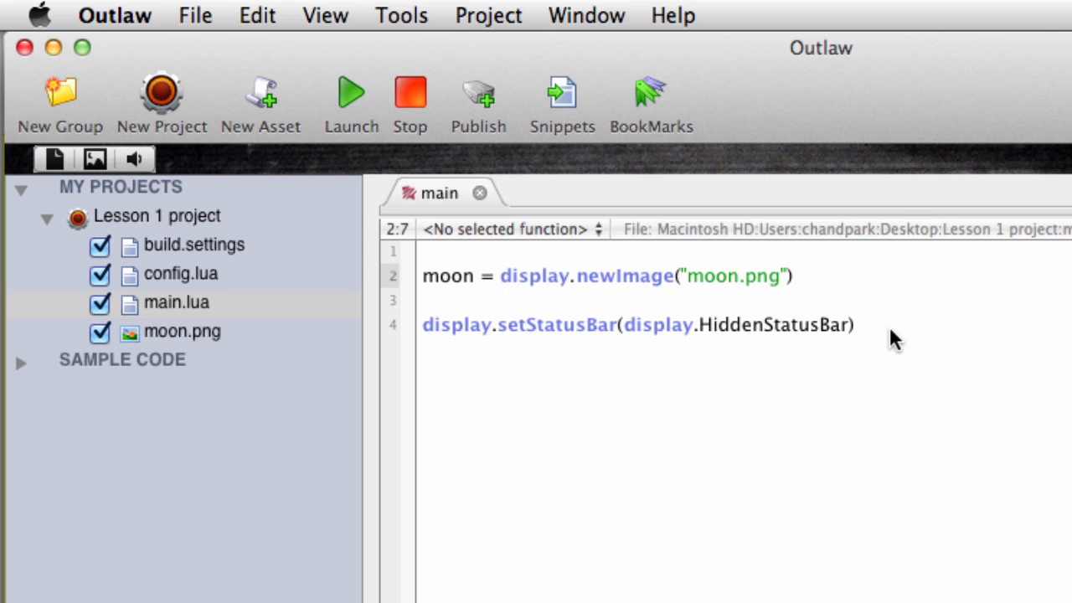
{"action": "mouse_move", "coordinate": [362, 77]}
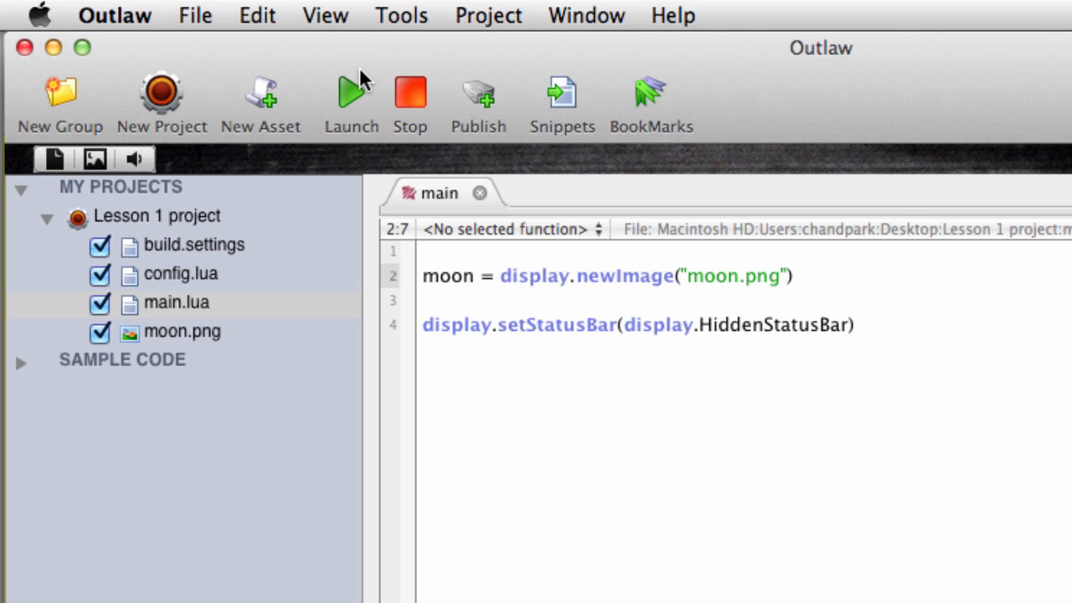
{"action": "left_click", "coordinate": [352, 92]}
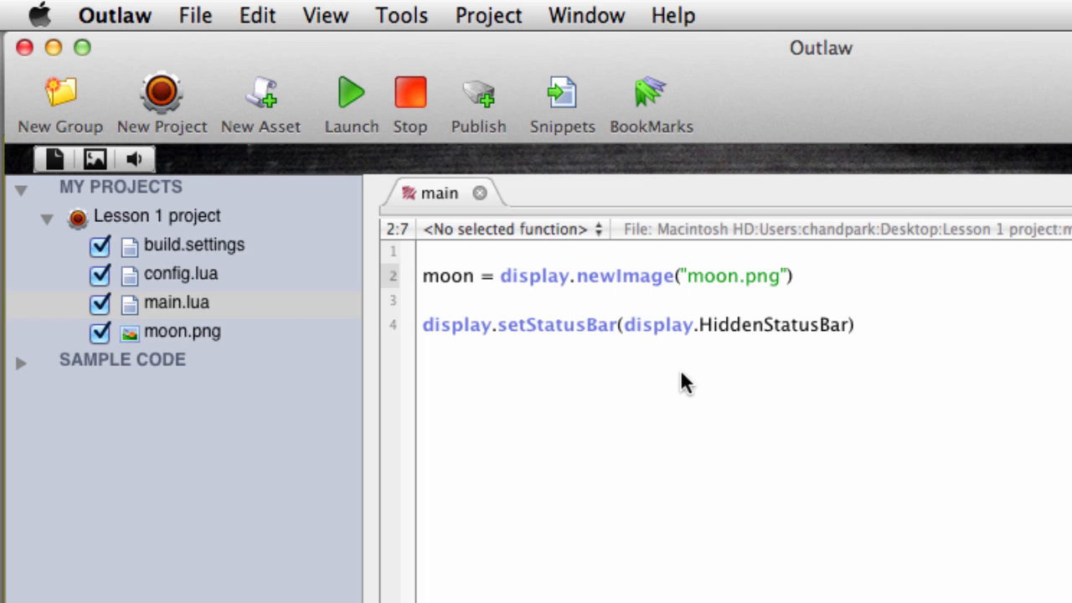
Add moon.x = 160 and moon.y = 240 lines, then reach the File menu to save.
{"action": "type", "text": "moon.x ="}
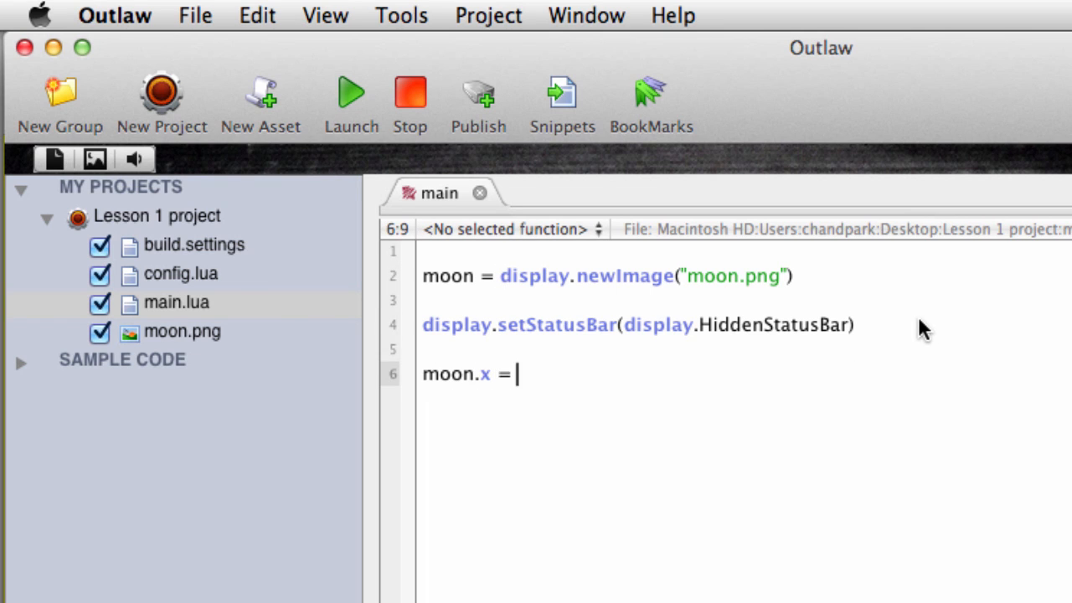
{"action": "type", "text": "160"}
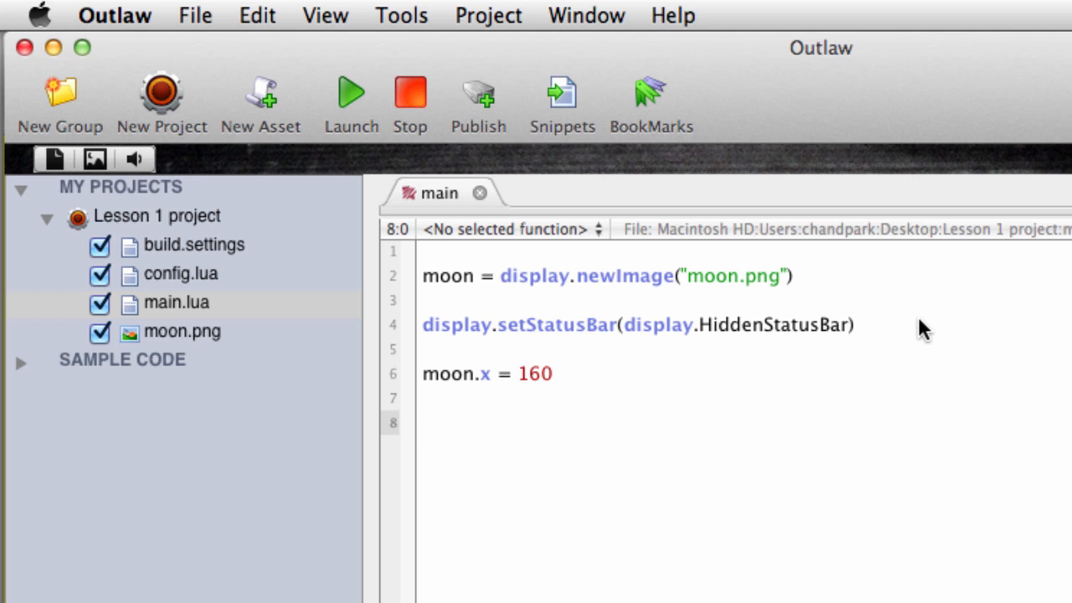
{"action": "type", "text": "moon.y"}
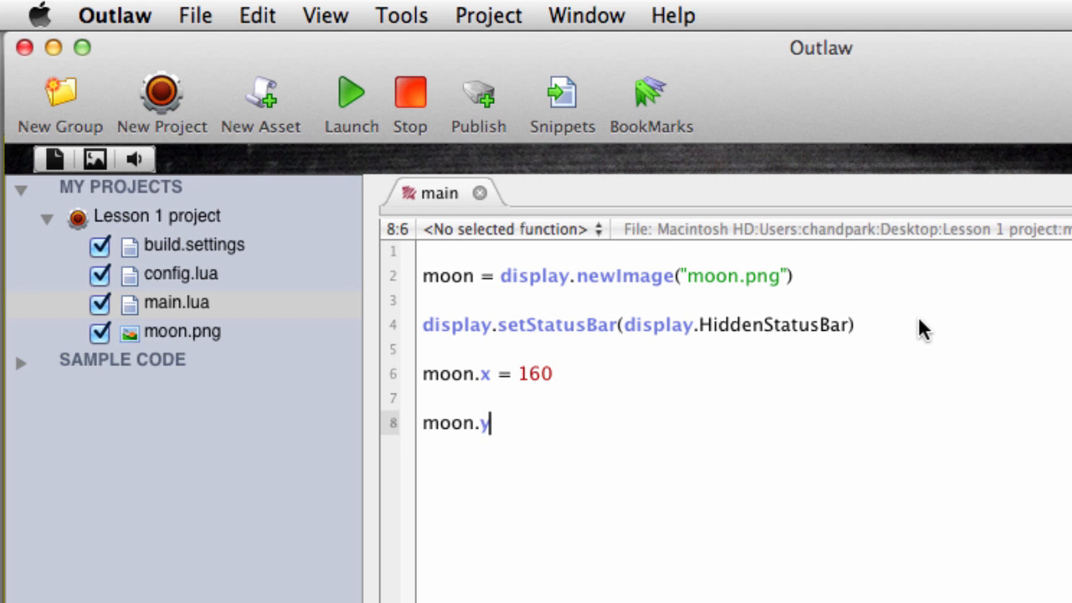
{"action": "type", "text": "= 240"}
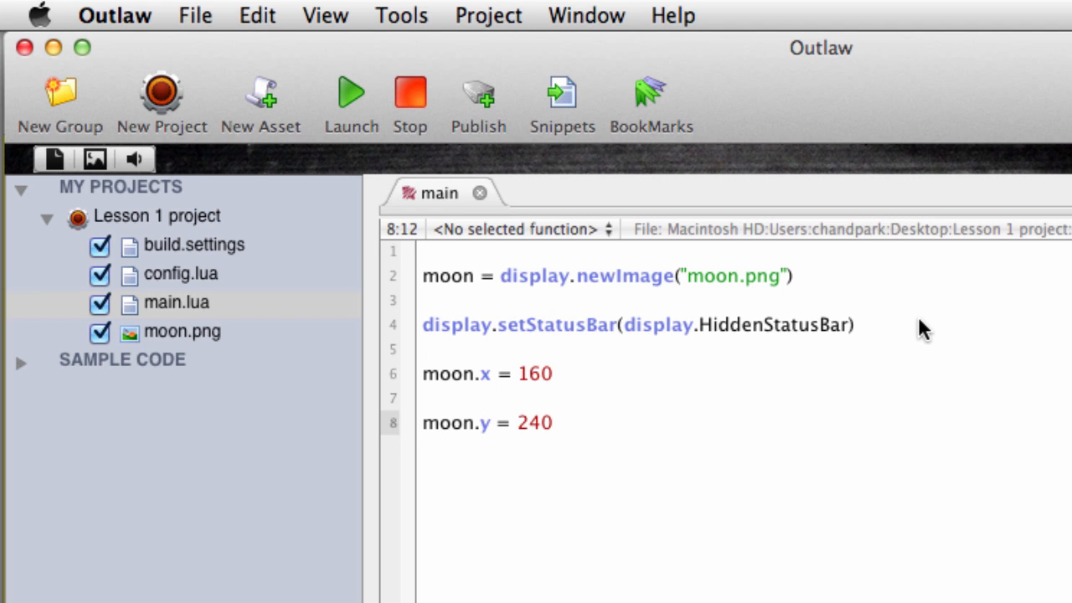
{"action": "left_click", "coordinate": [195, 16]}
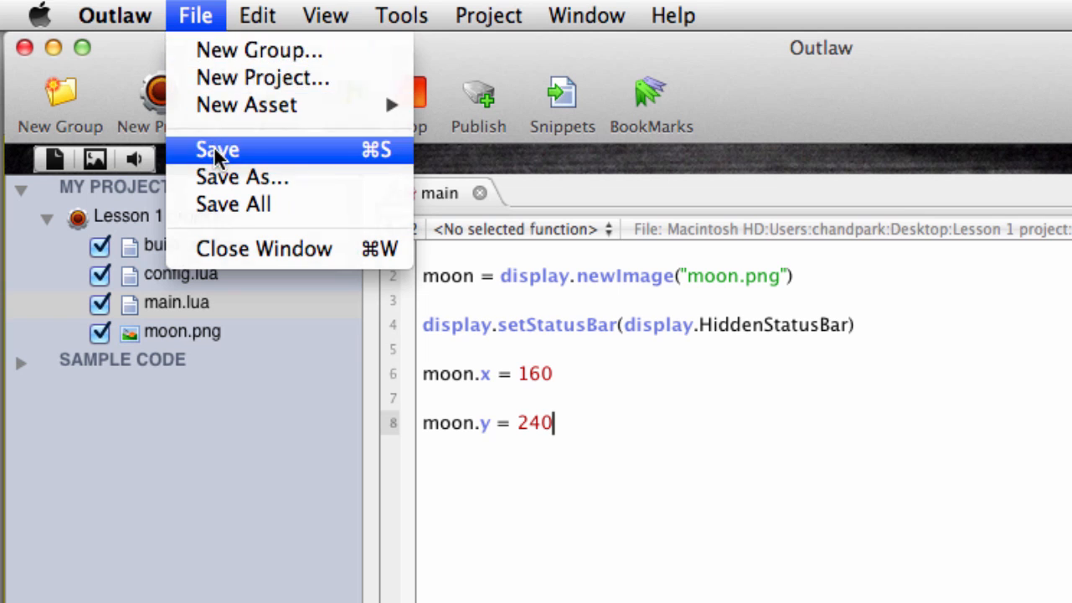
{"action": "left_click", "coordinate": [216, 149]}
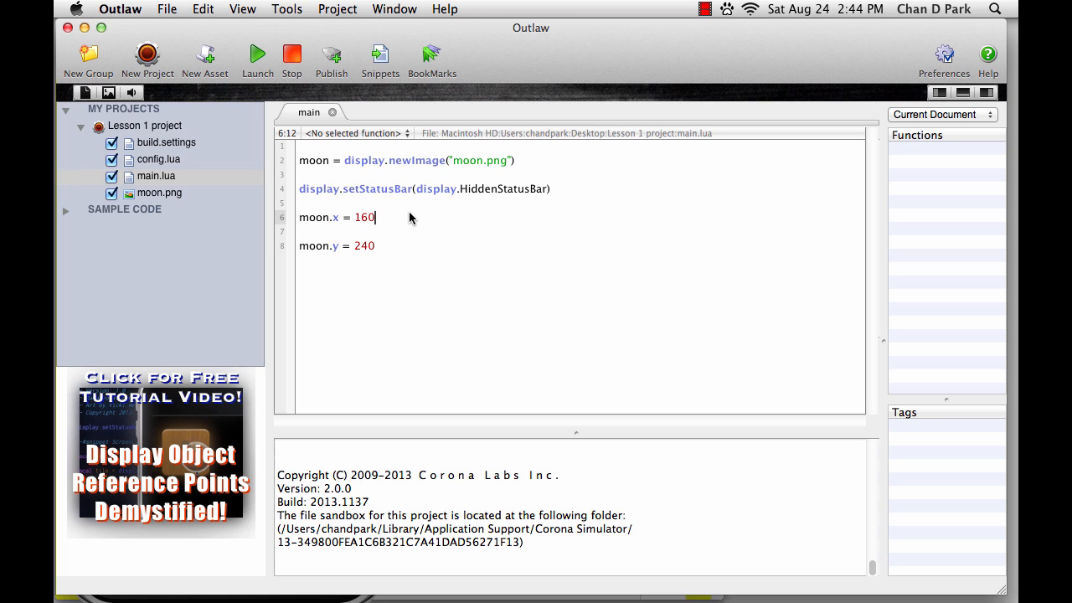
Change moon.x to 250 and moon.y to 400 and launch to see the moon lower right.
{"action": "key", "text": "Backspace"}
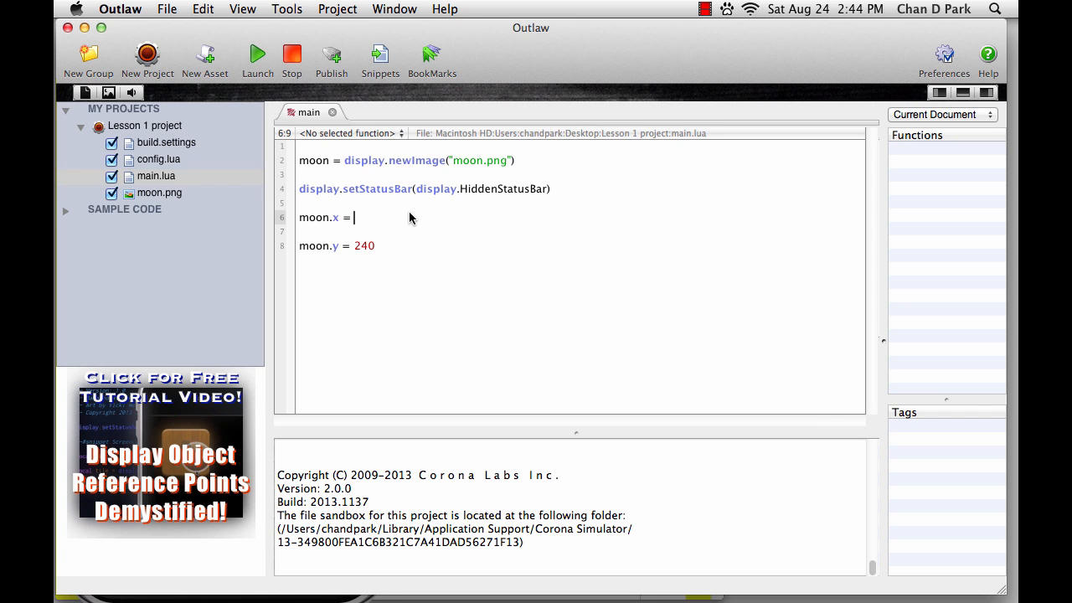
{"action": "type", "text": "25"}
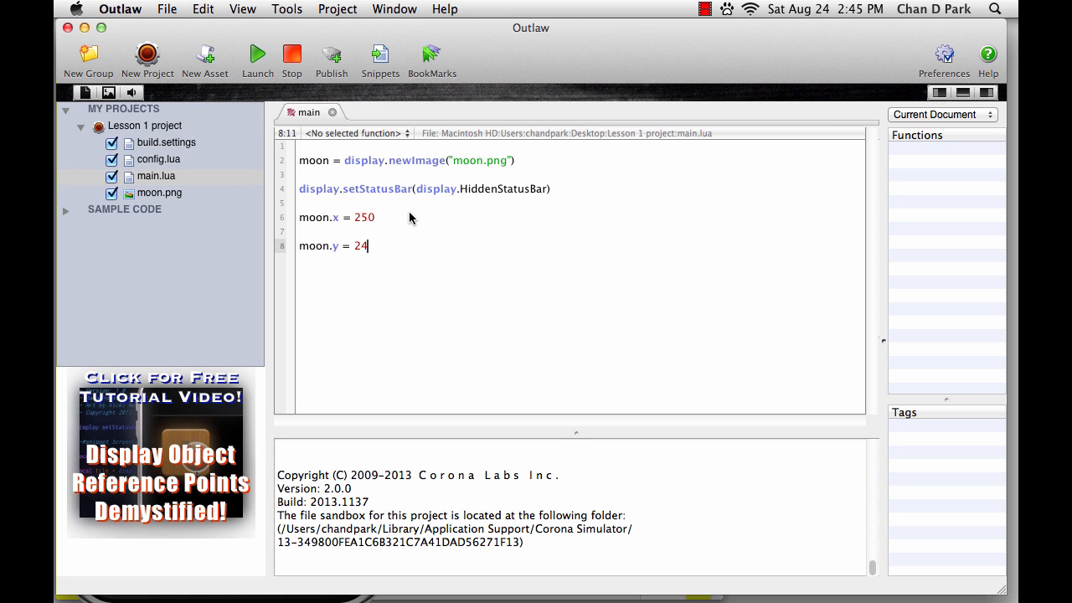
{"action": "type", "text": "00"}
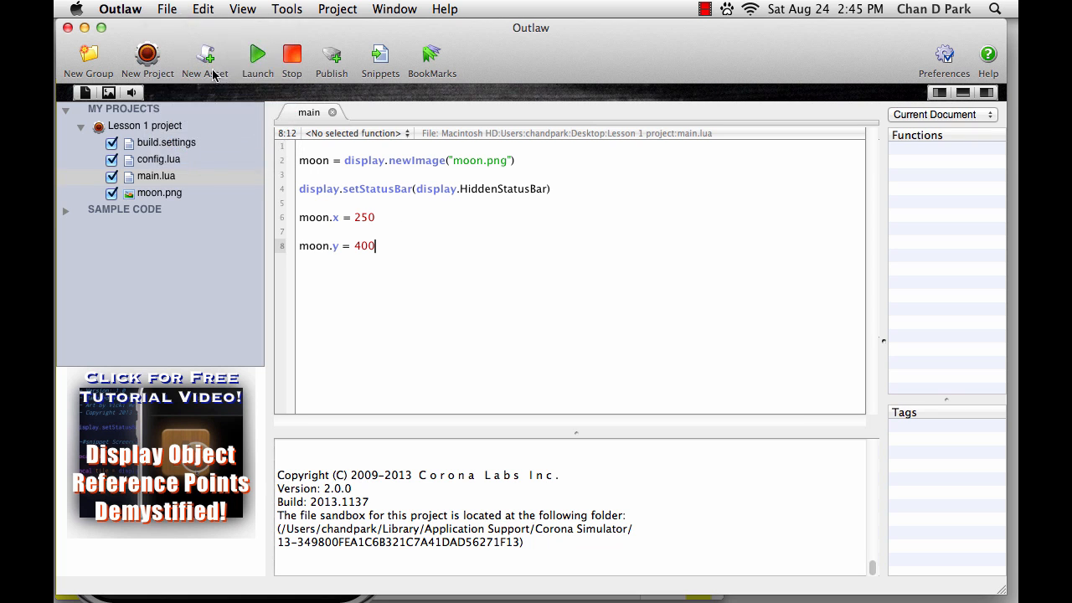
{"action": "left_click", "coordinate": [258, 53]}
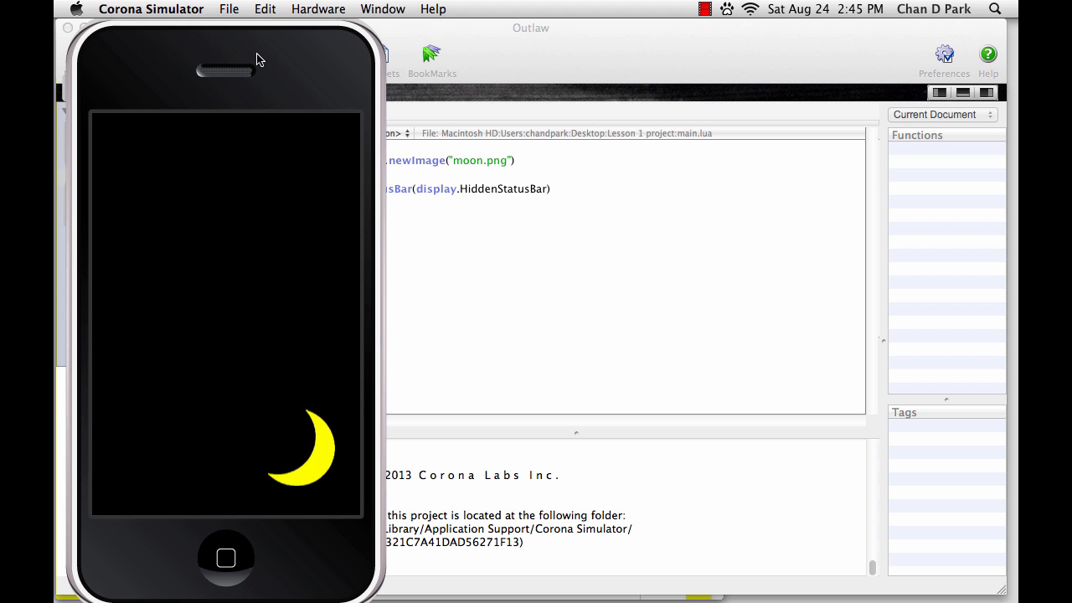
{"action": "mouse_move", "coordinate": [267, 66]}
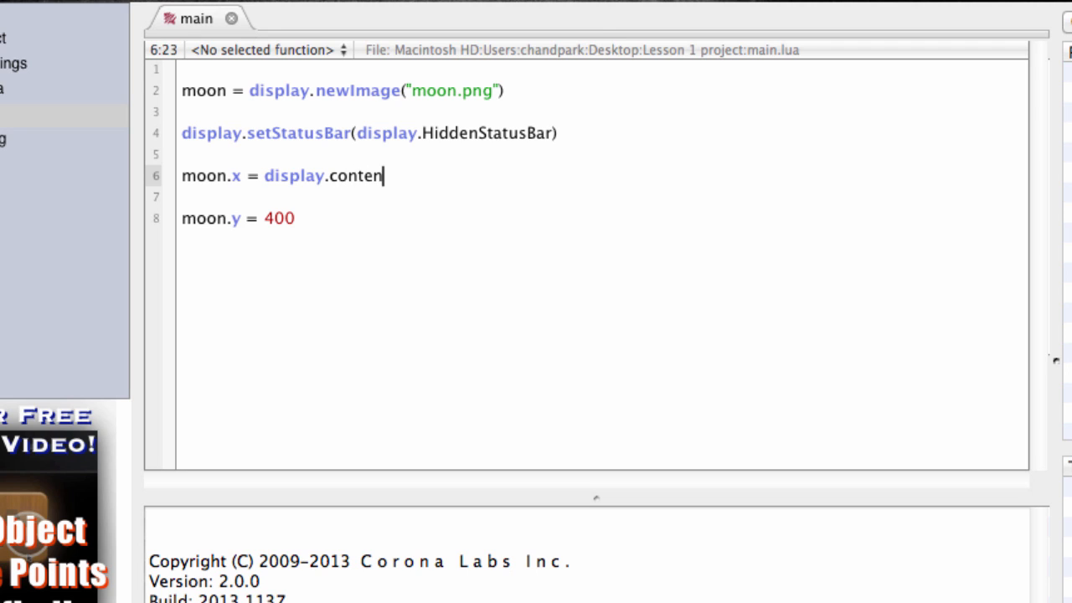
Set moon.x and moon.y to display.contentCenterX and display.contentCenterY, then launch to see it centered.
{"action": "type", "text": "tCenter"}
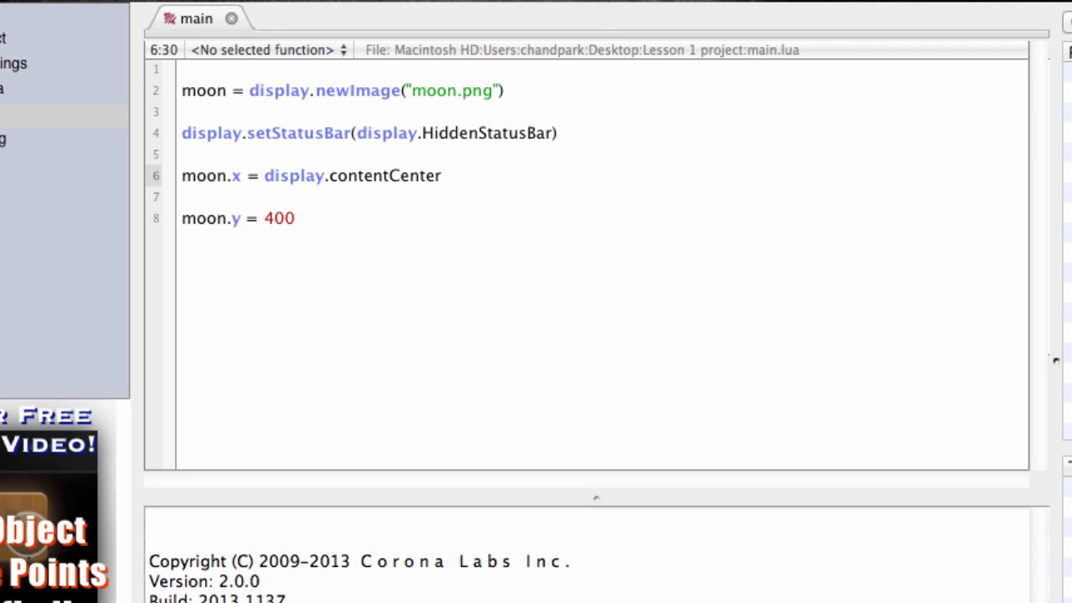
{"action": "type", "text": "X"}
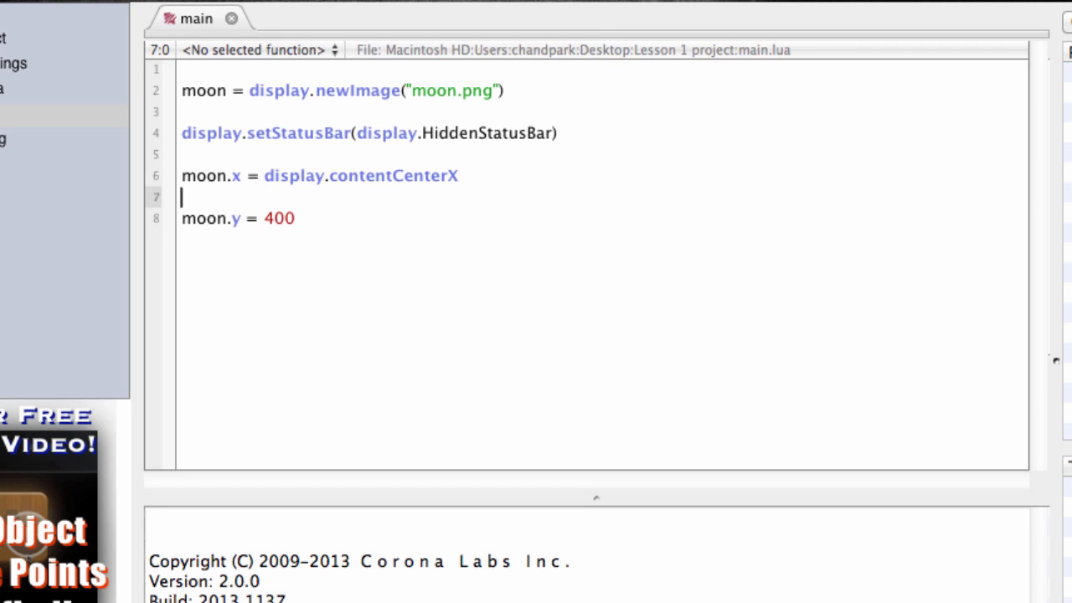
{"action": "key", "text": "Backspace"}
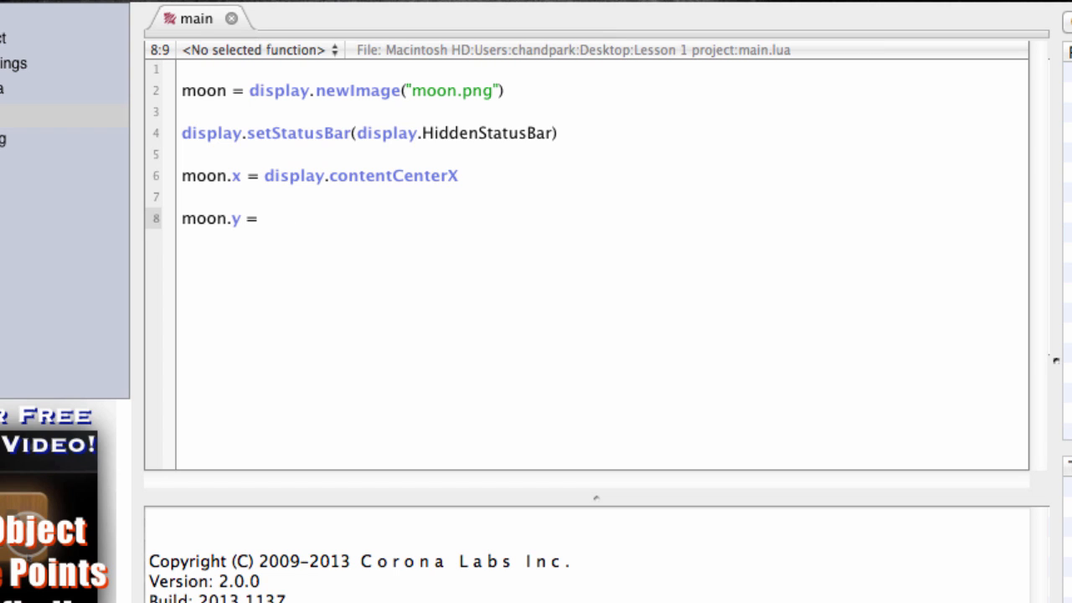
{"action": "type", "text": "display"}
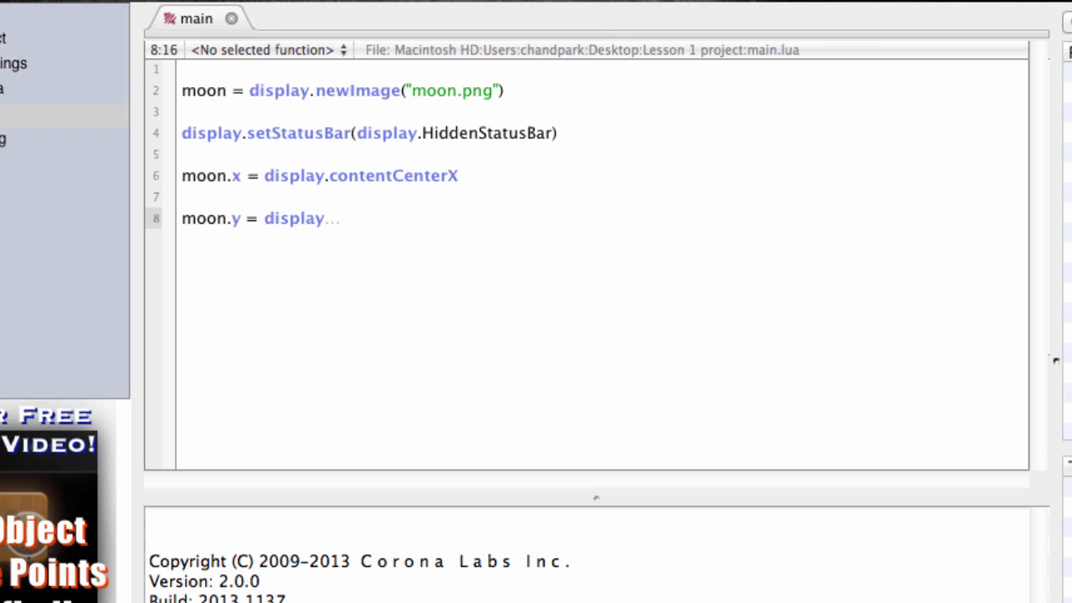
{"action": "type", "text": ".contentCent"}
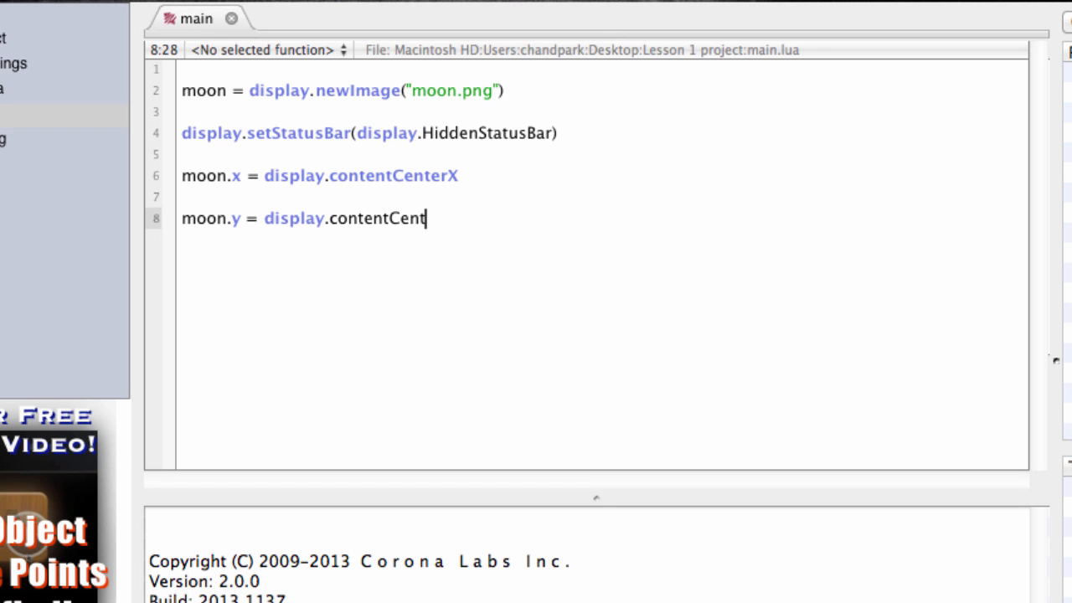
{"action": "type", "text": "erY"}
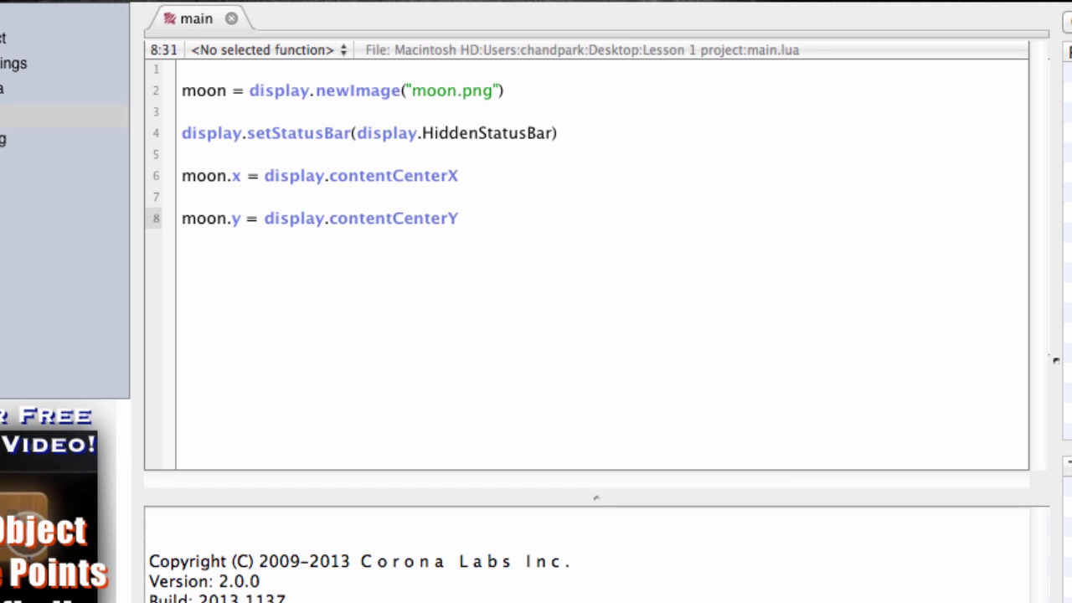
{"action": "left_click", "coordinate": [120, 10]}
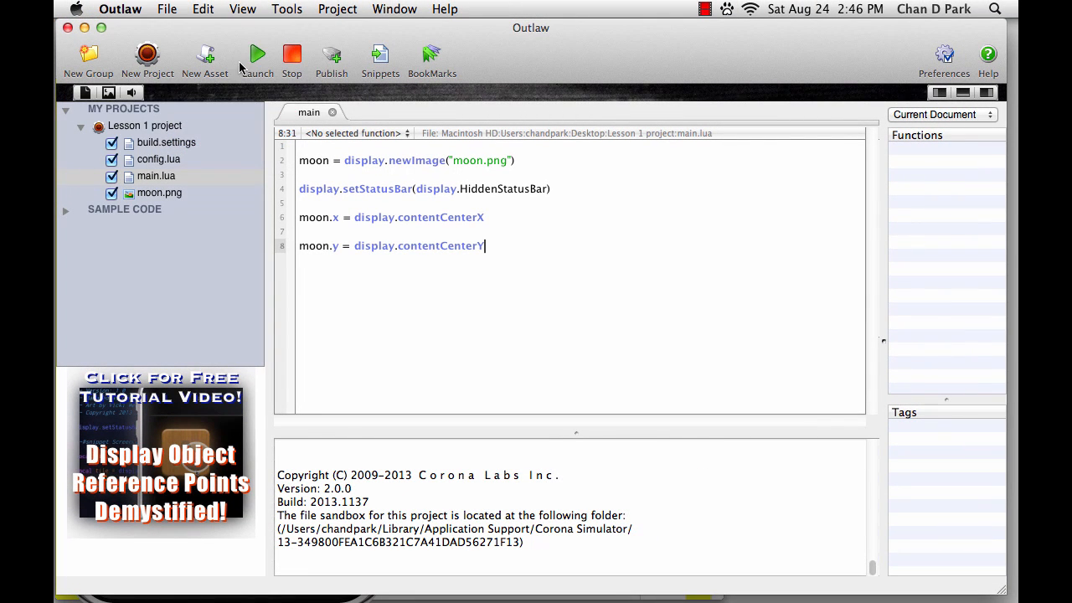
{"action": "left_click", "coordinate": [258, 53]}
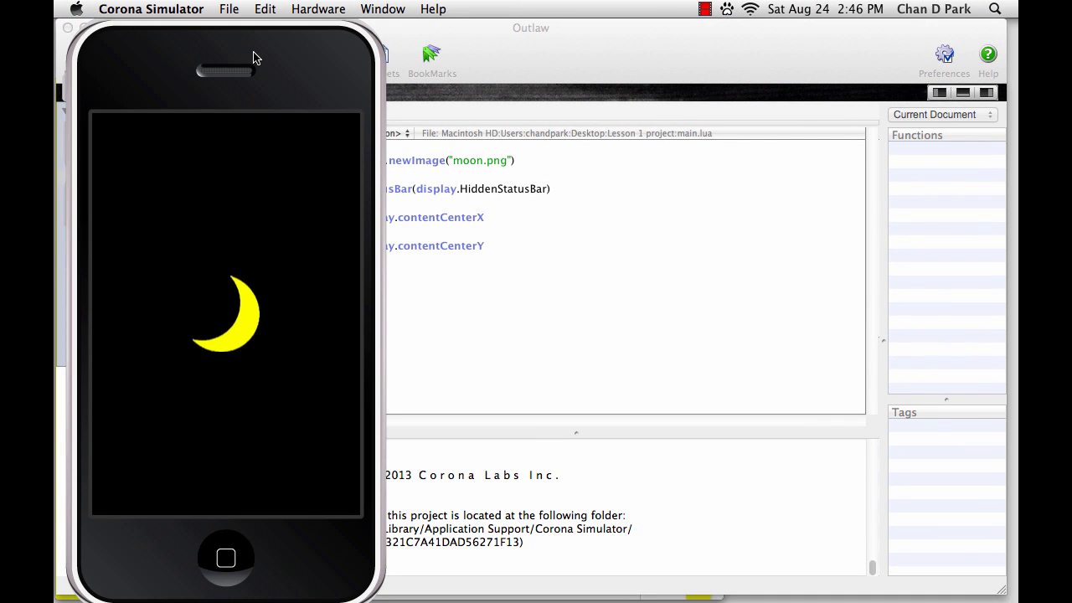